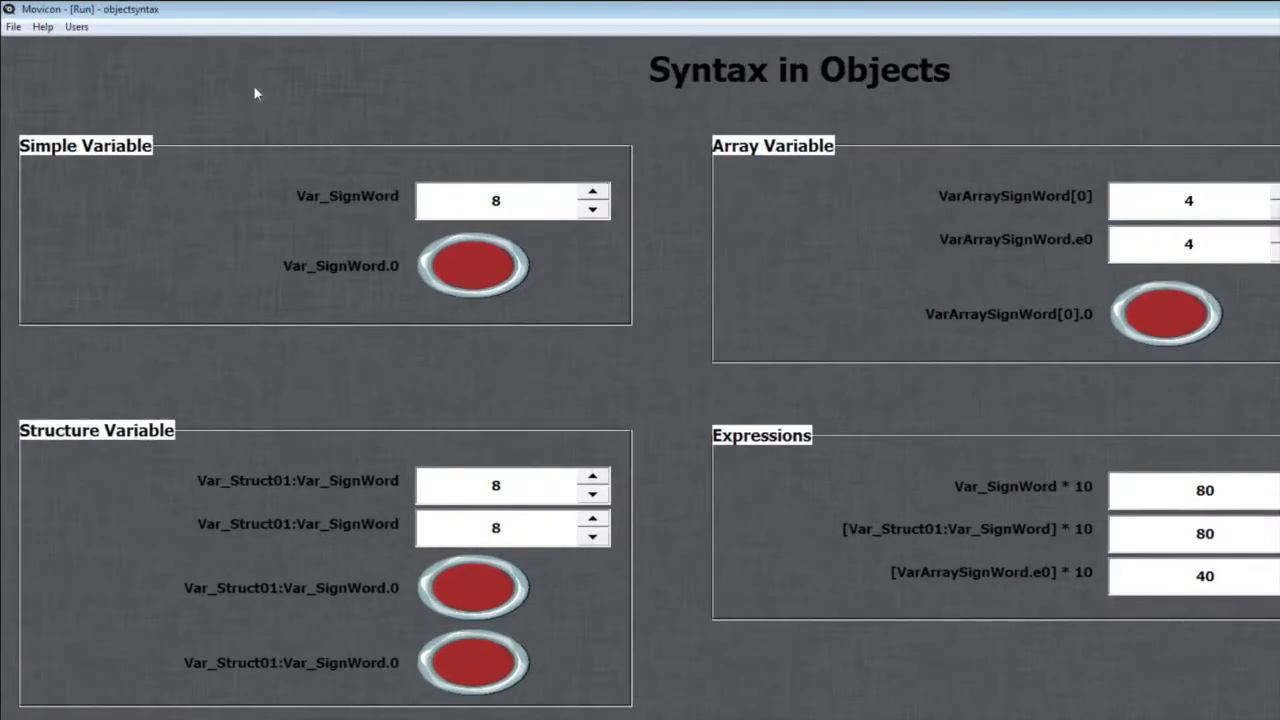
mouse_move(290, 104)
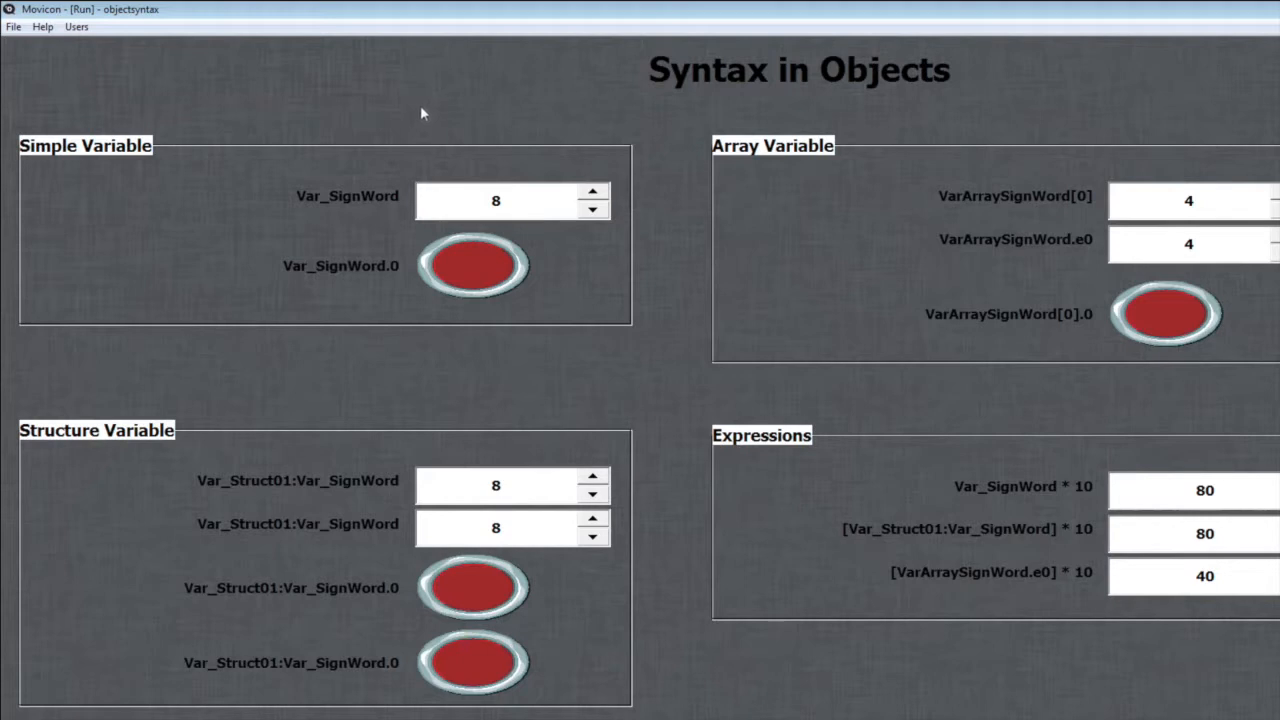
mouse_move(558, 174)
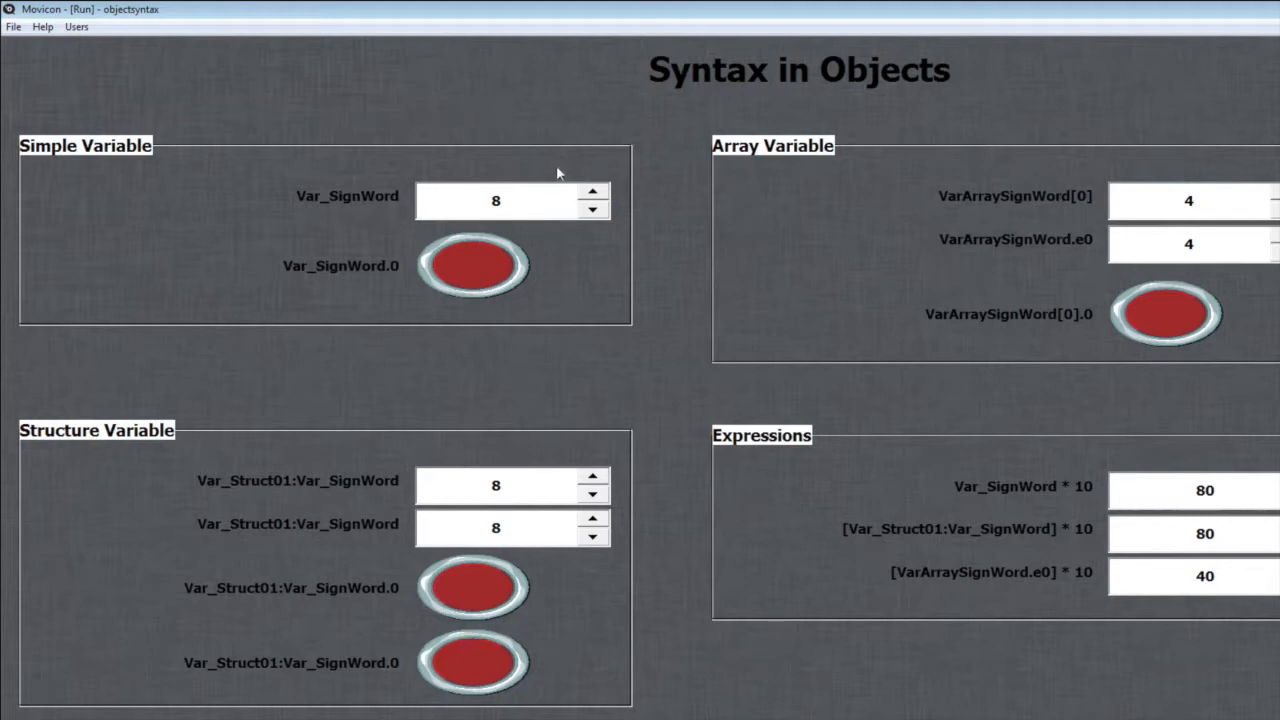
mouse_move(552, 204)
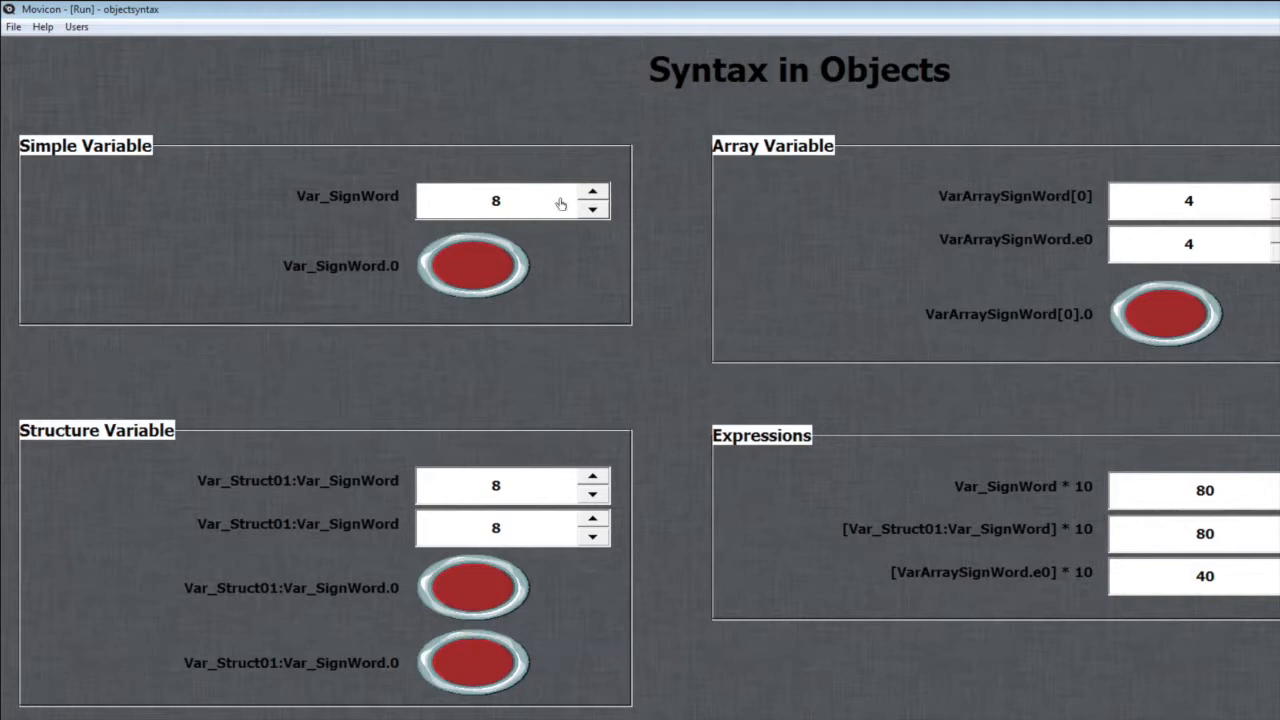
mouse_move(368, 296)
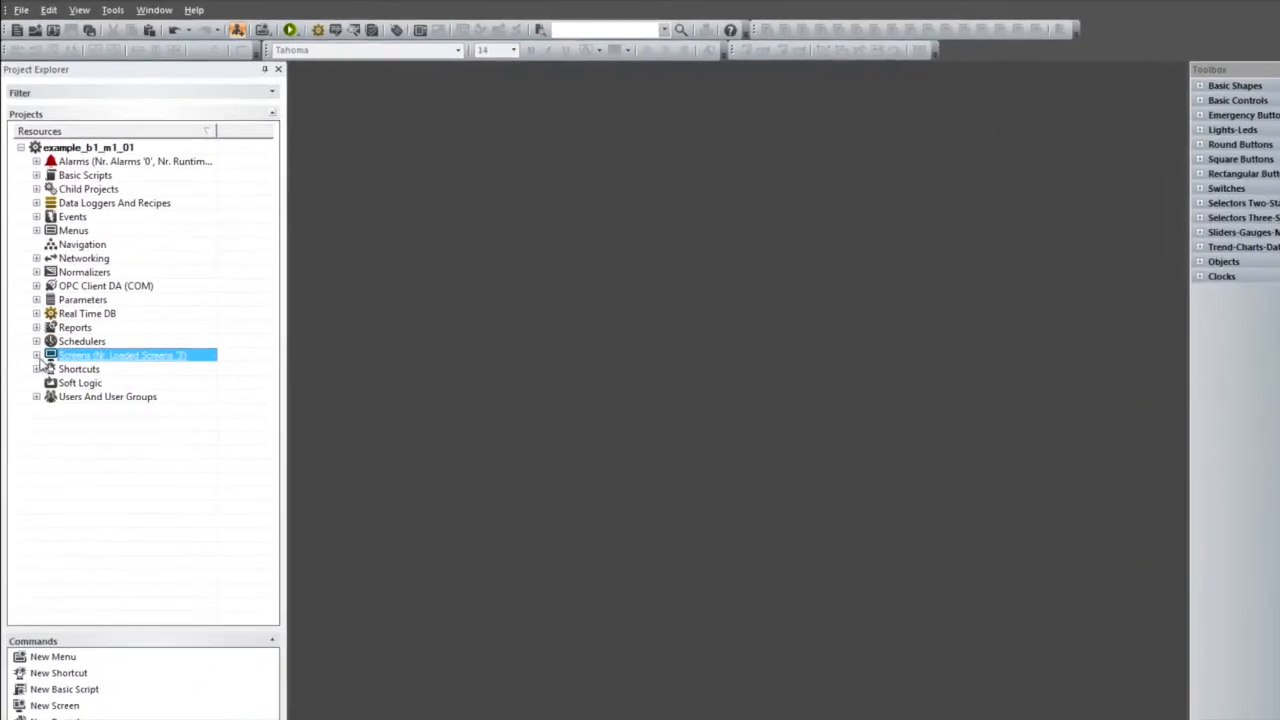
Expand Screens, bring ObjectSyntax into design and select its Simple Variable edit box
left_click(36, 356)
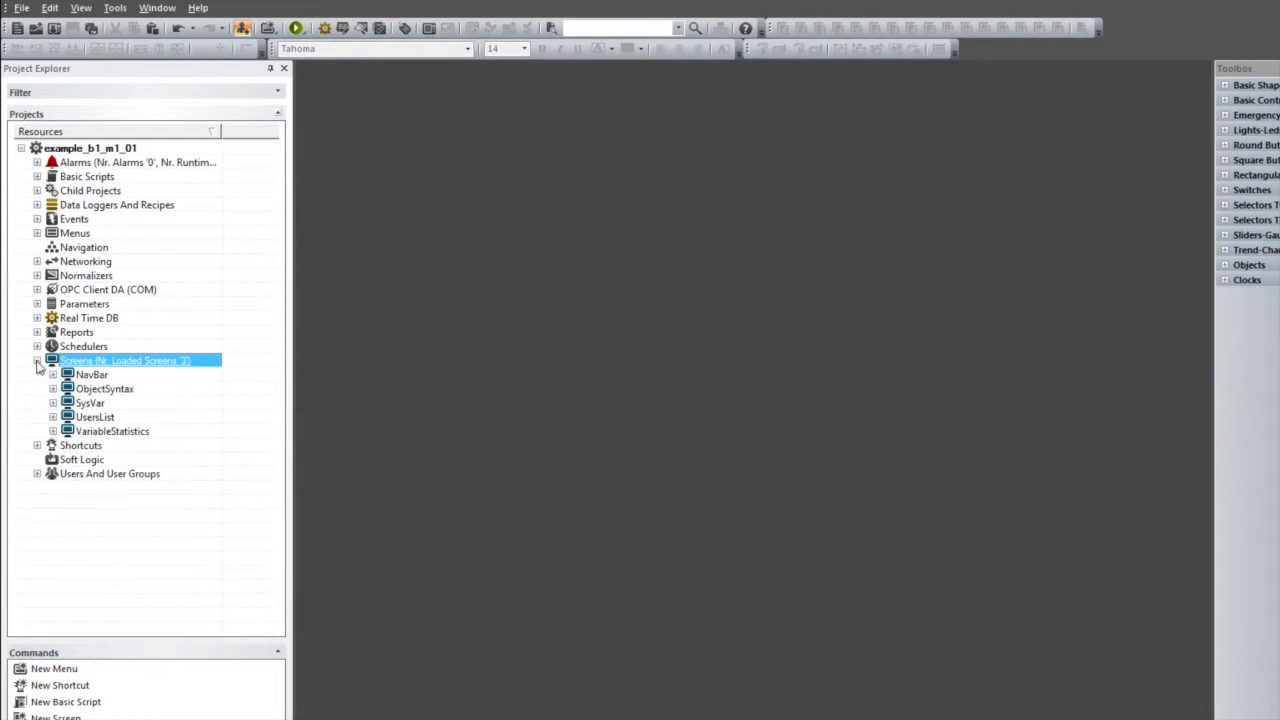
mouse_move(96, 402)
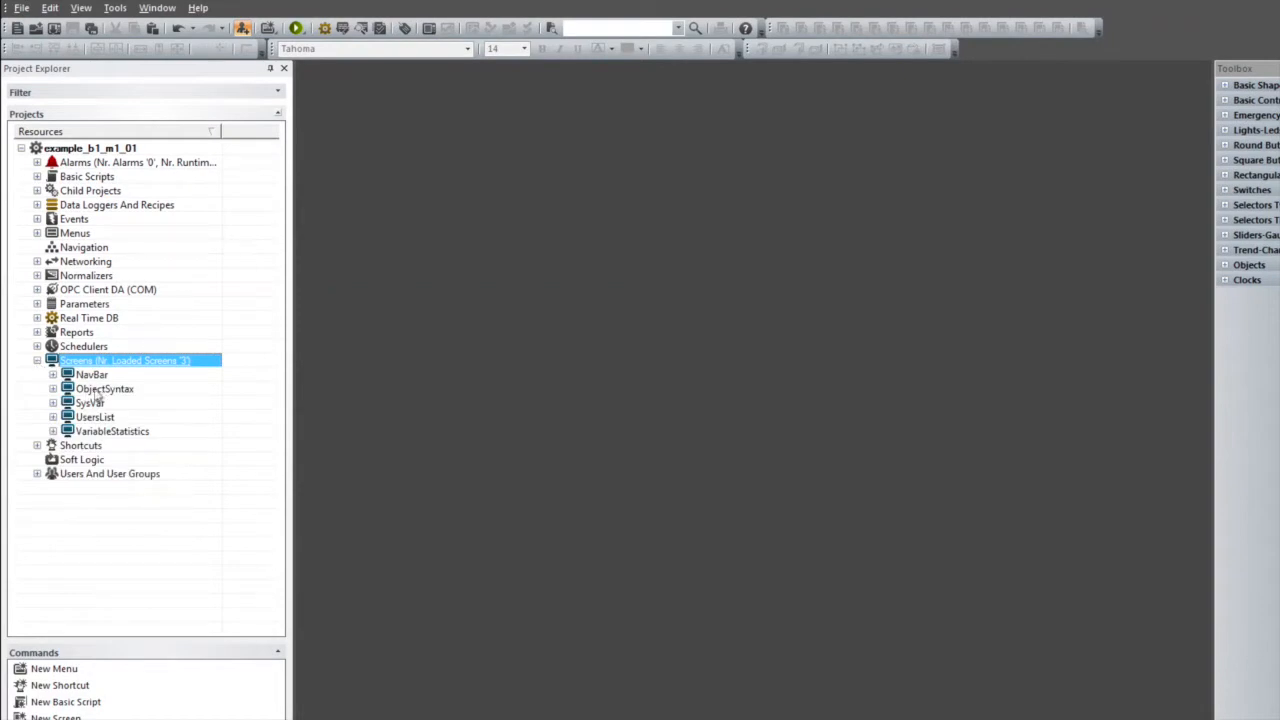
double_click(104, 388)
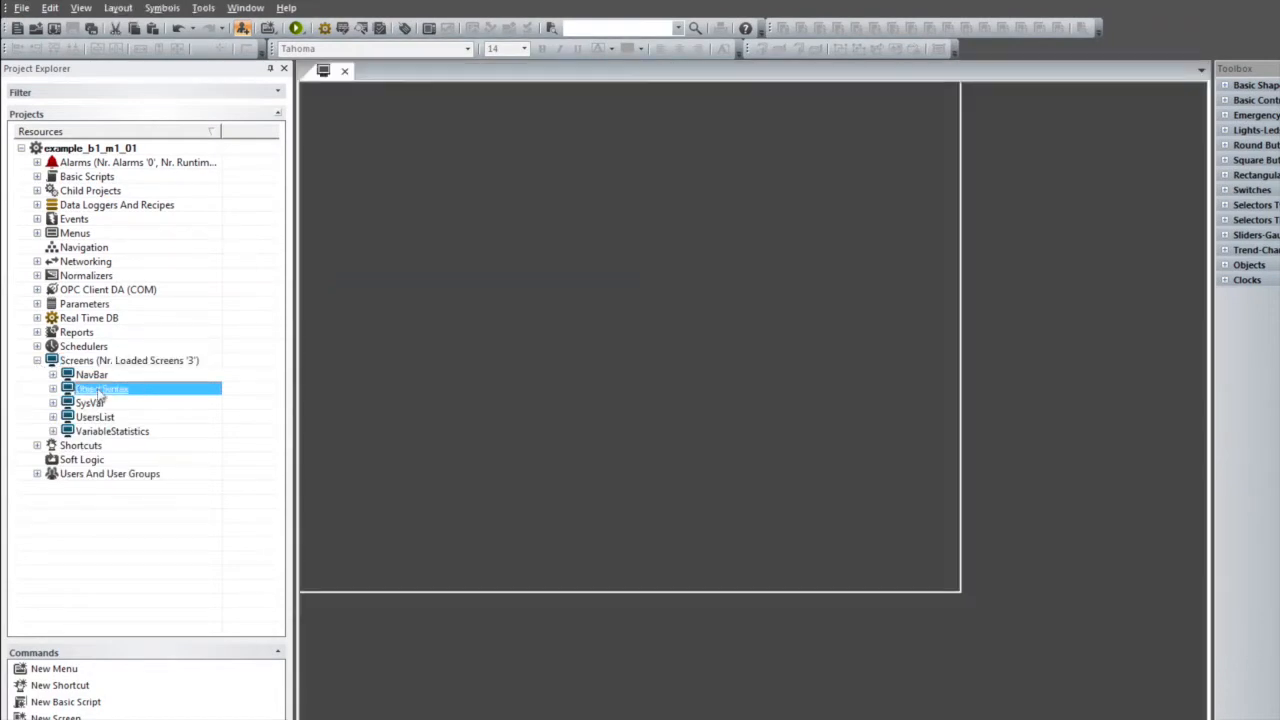
double_click(100, 388)
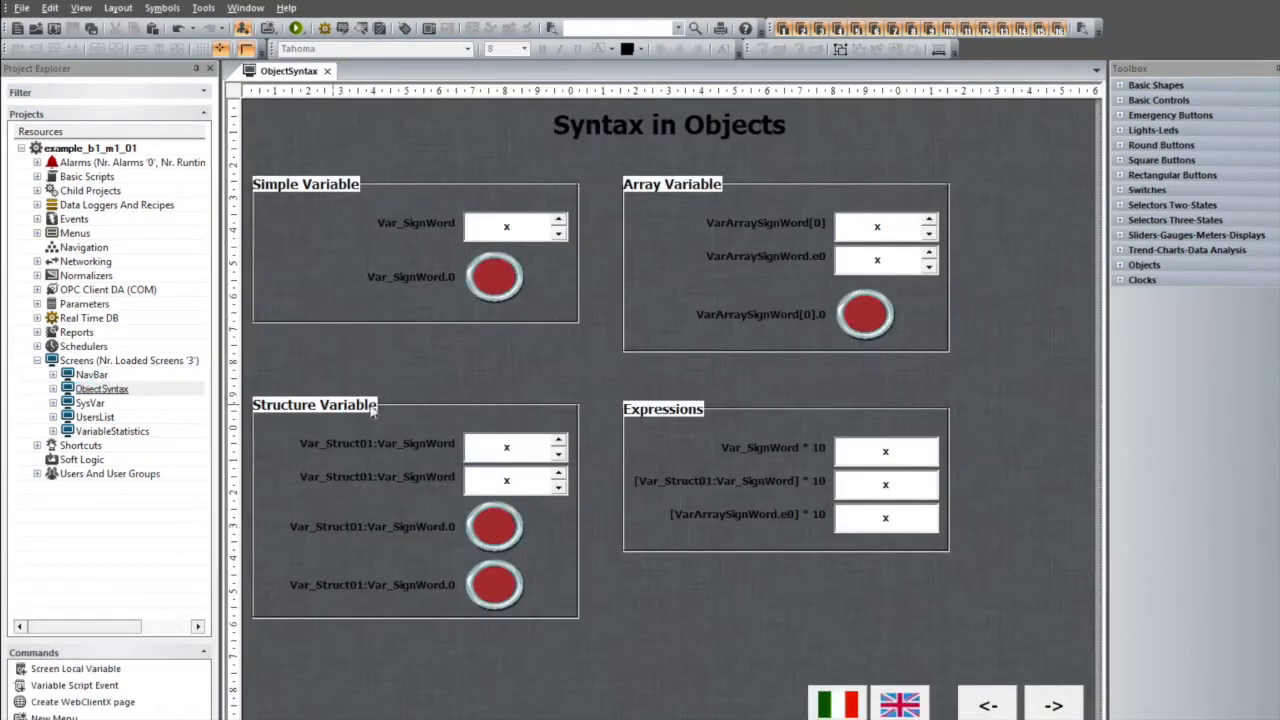
mouse_move(464, 408)
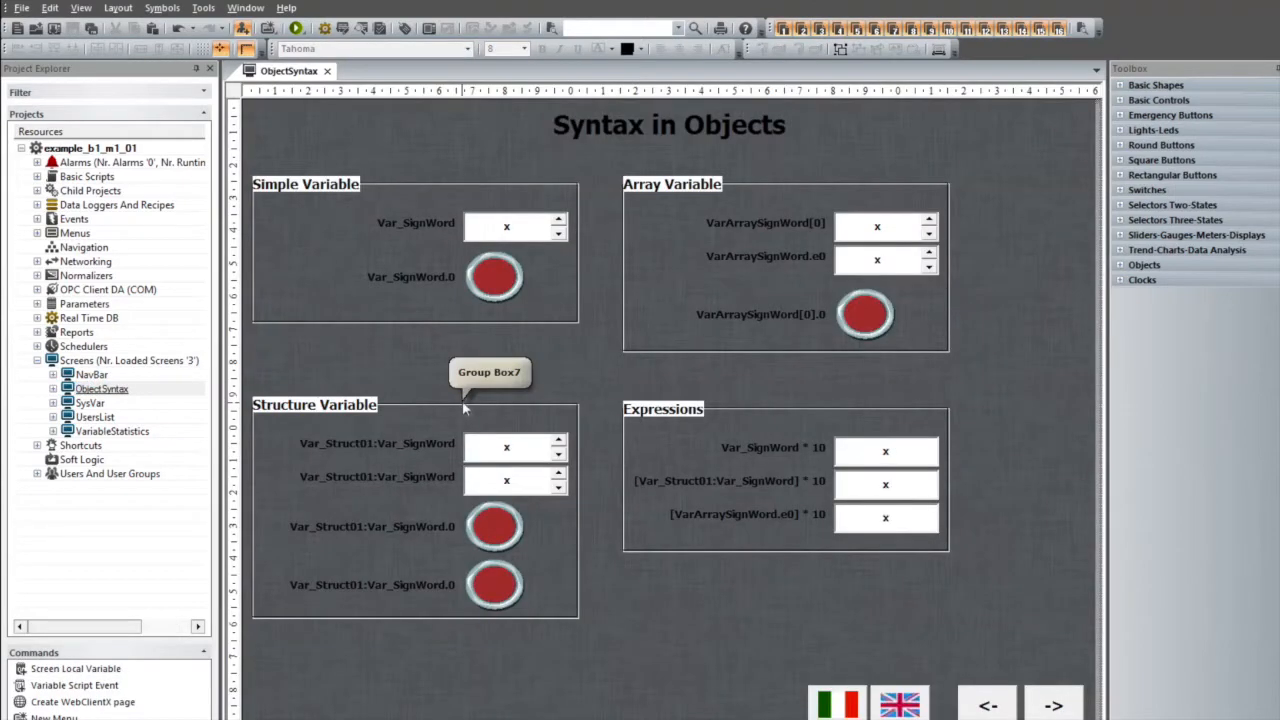
left_click(506, 228)
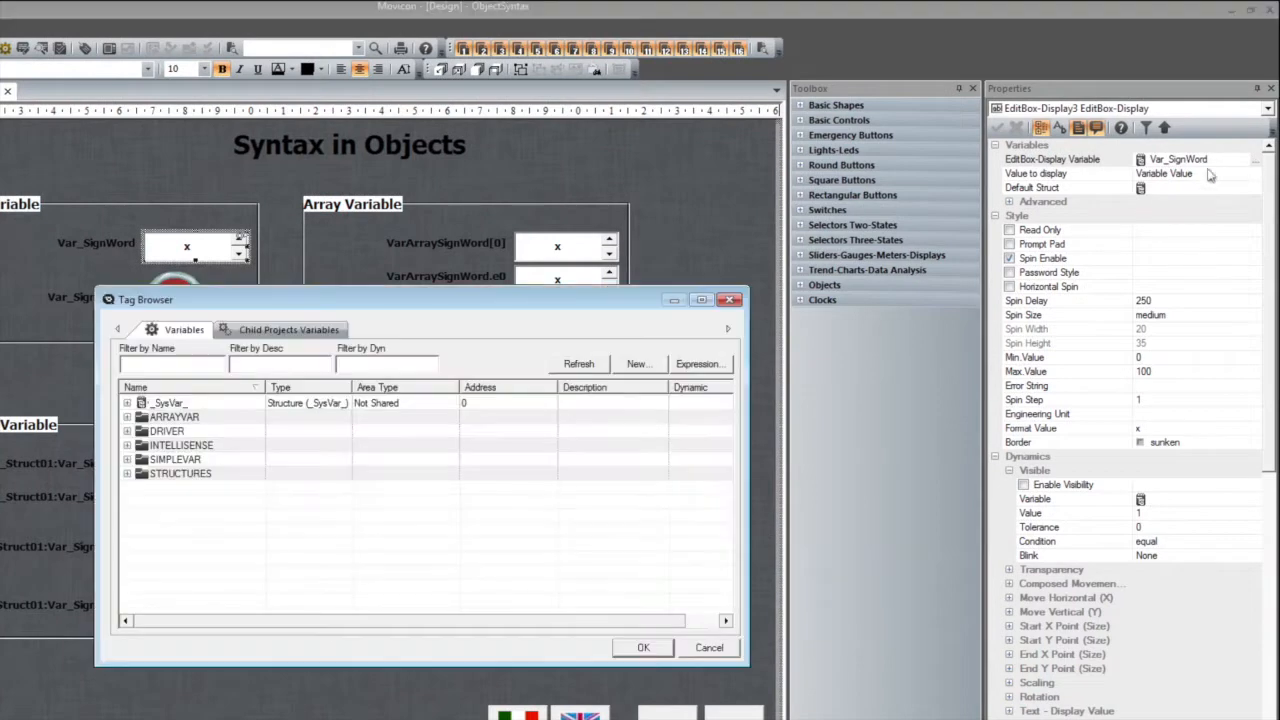
Choose Var_SignWord from the SIMPLEVAR group as the Simple Variable box's variable
left_click(128, 458)
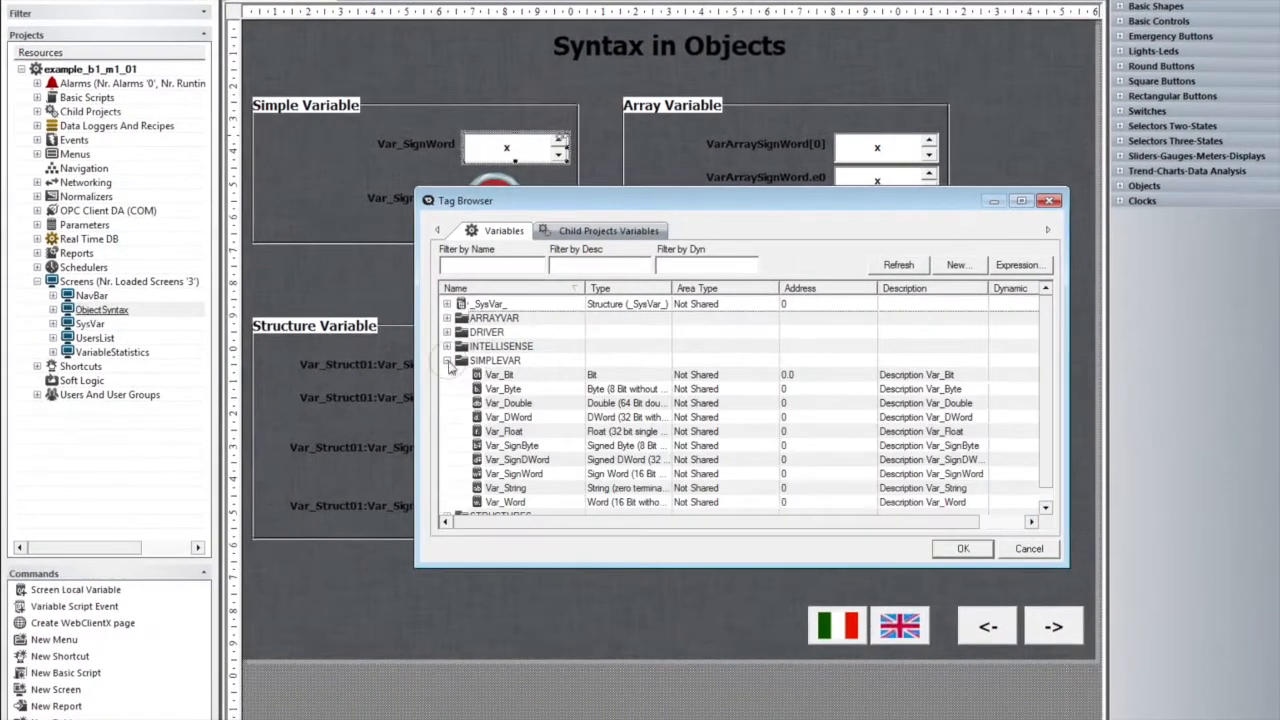
left_click(514, 472)
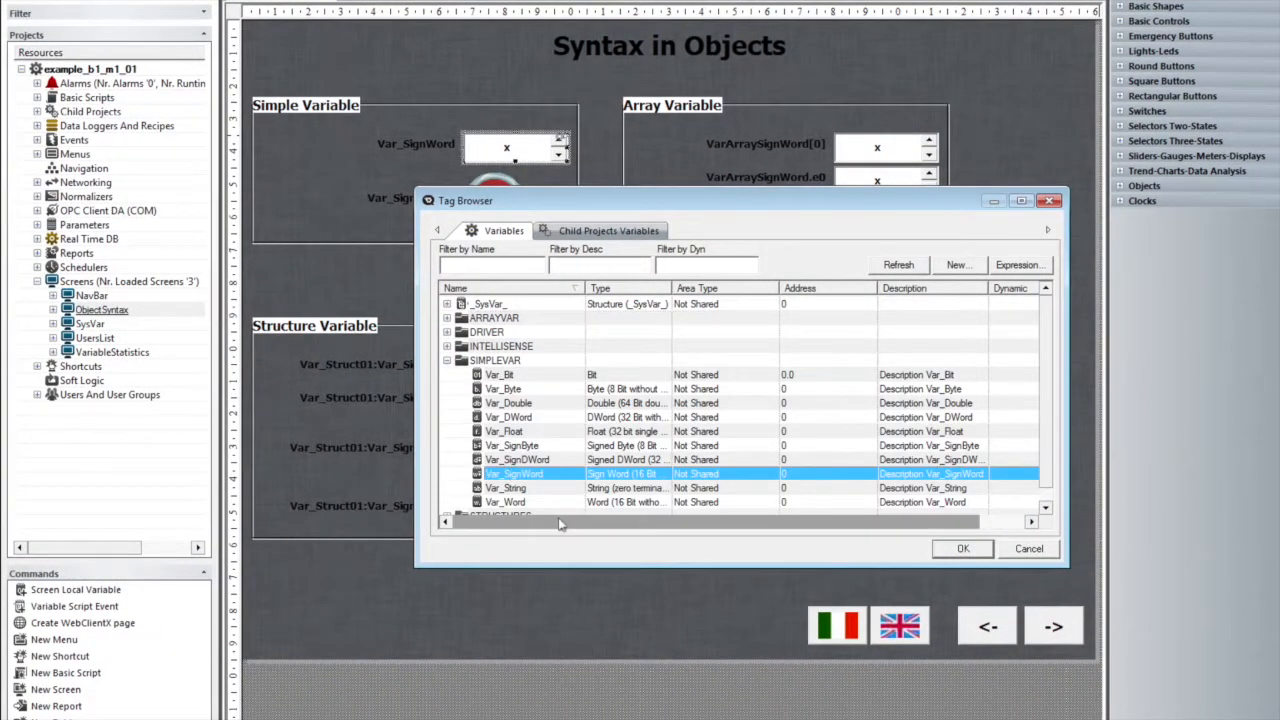
left_click(960, 548)
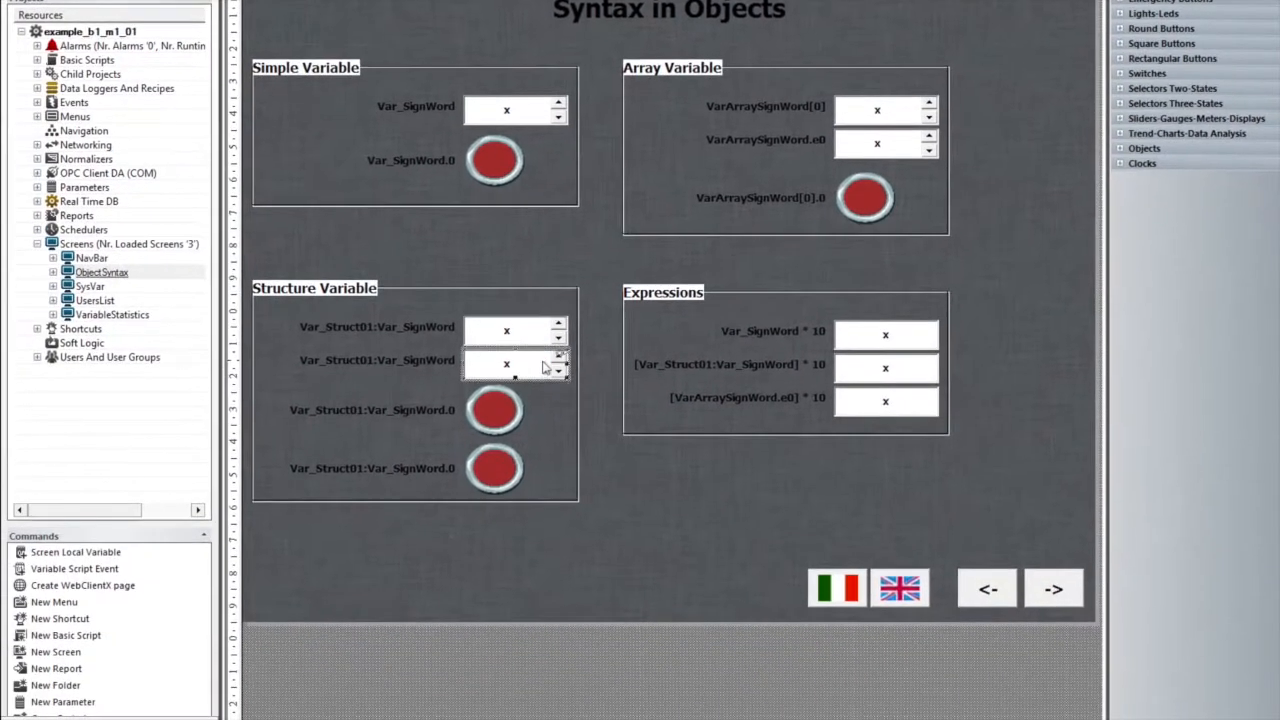
mouse_move(1204, 152)
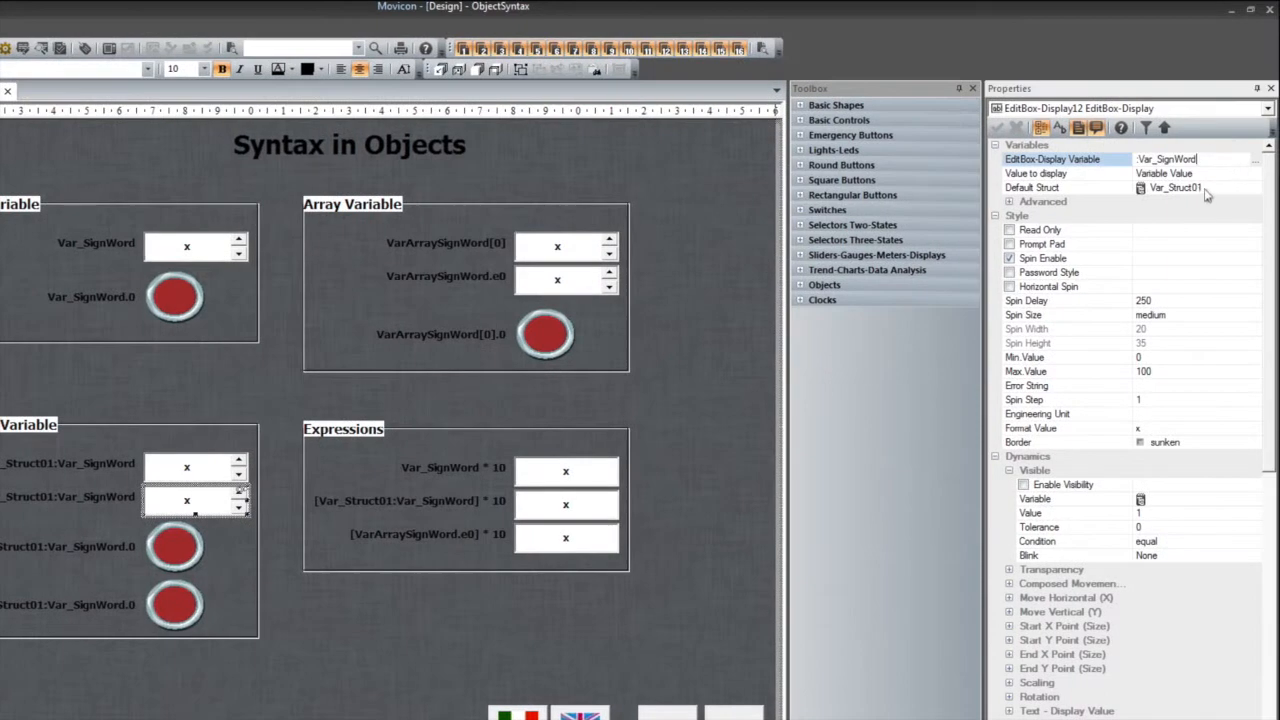
Set the Structure edit box to display Var_SignWord with Var_Struct01 as default structure
left_click(1068, 188)
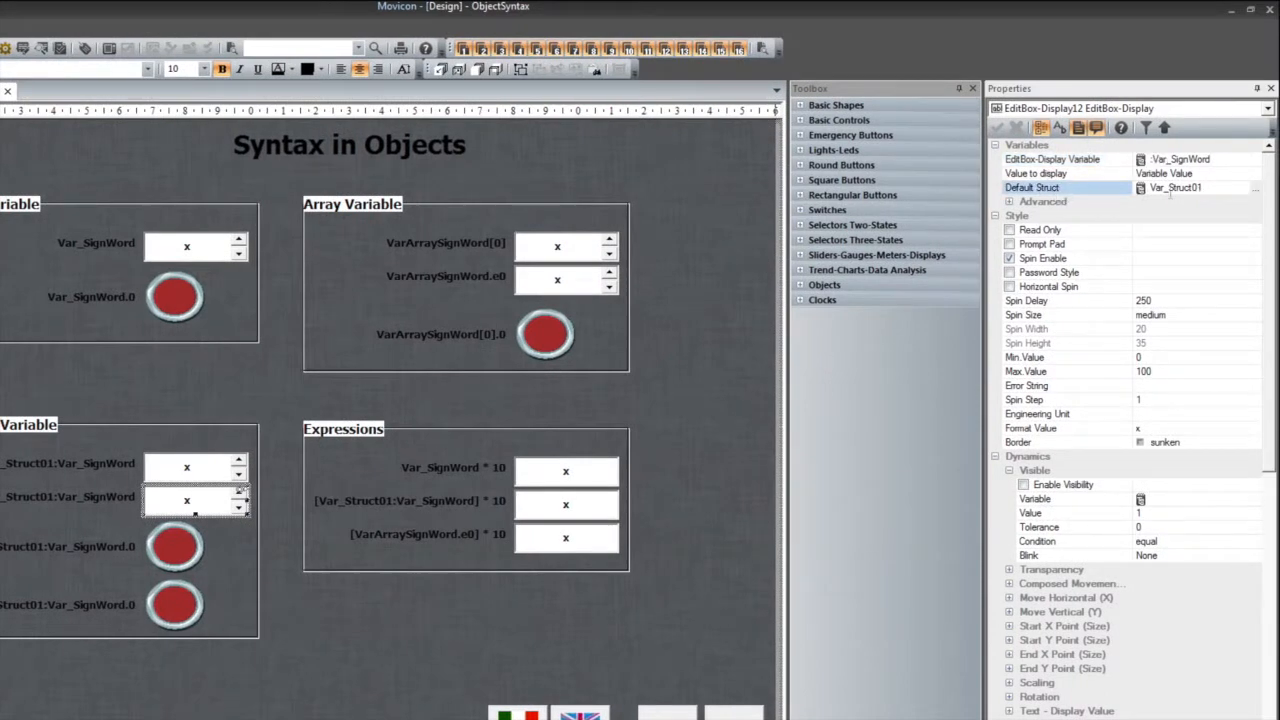
left_click(1050, 160)
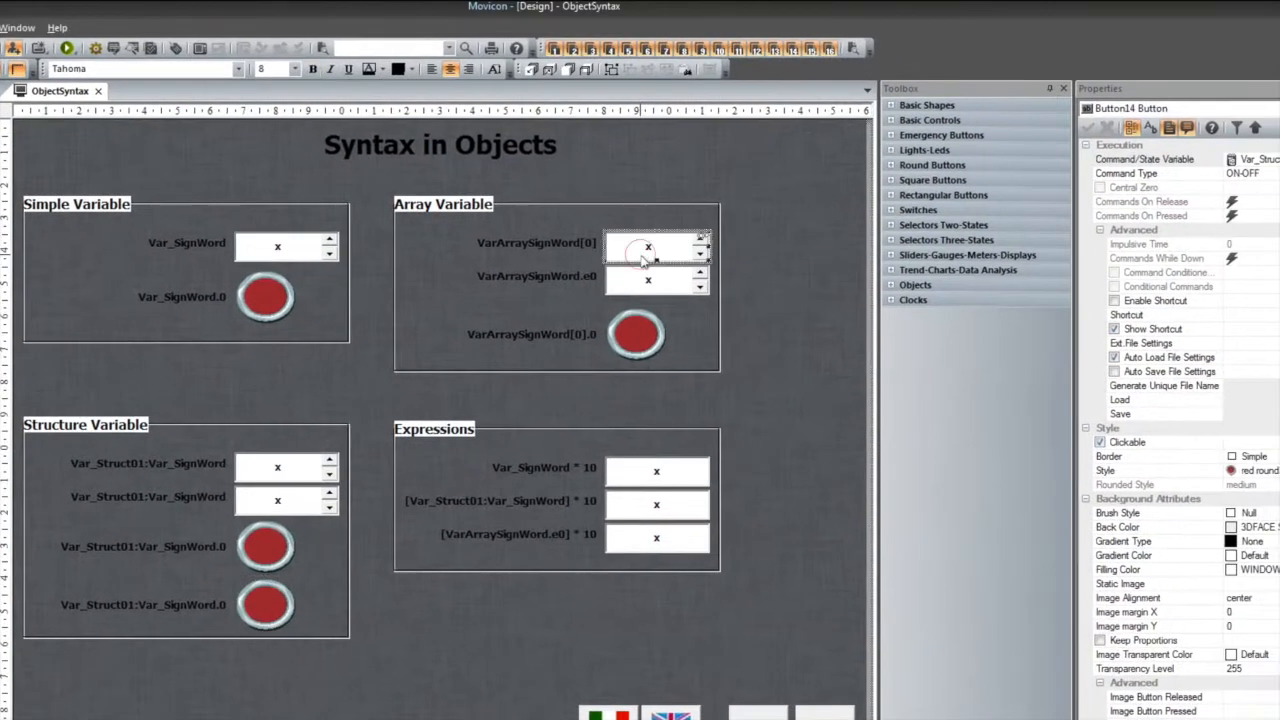
Assign VarArraySignWord from ARRAYVAR to the VarArraySignWord[0] edit box
left_click(640, 248)
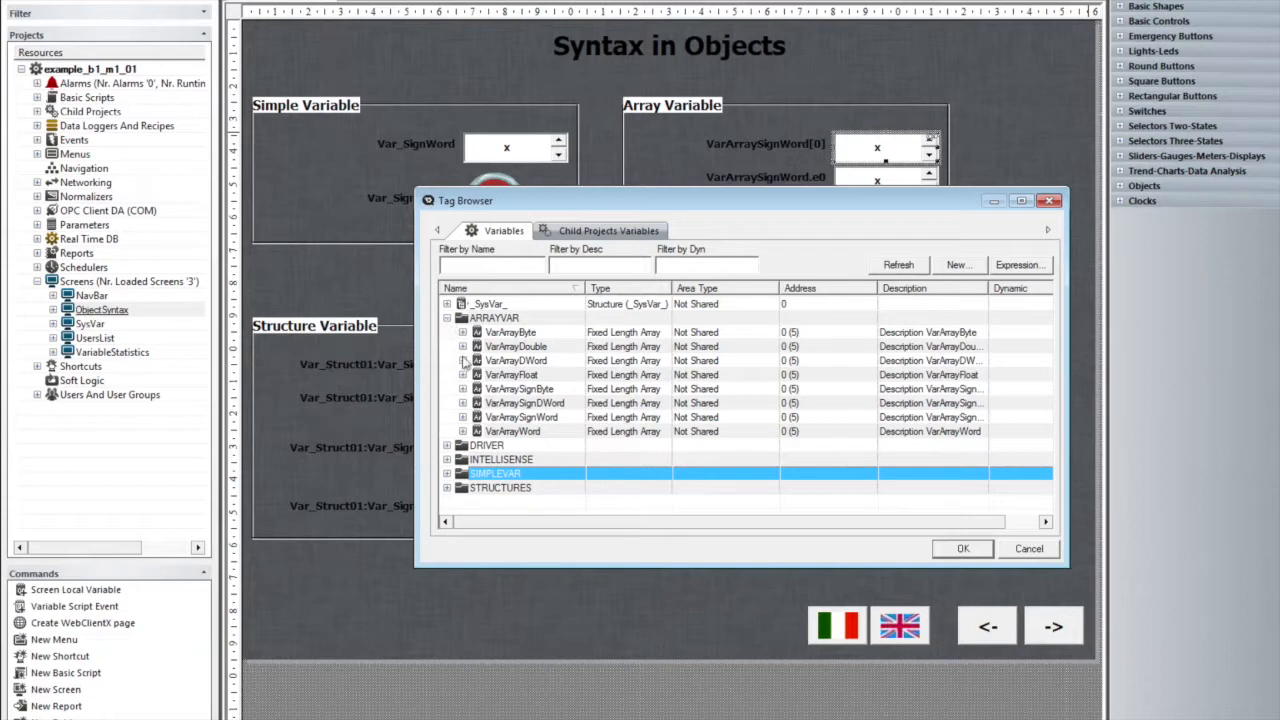
mouse_move(470, 420)
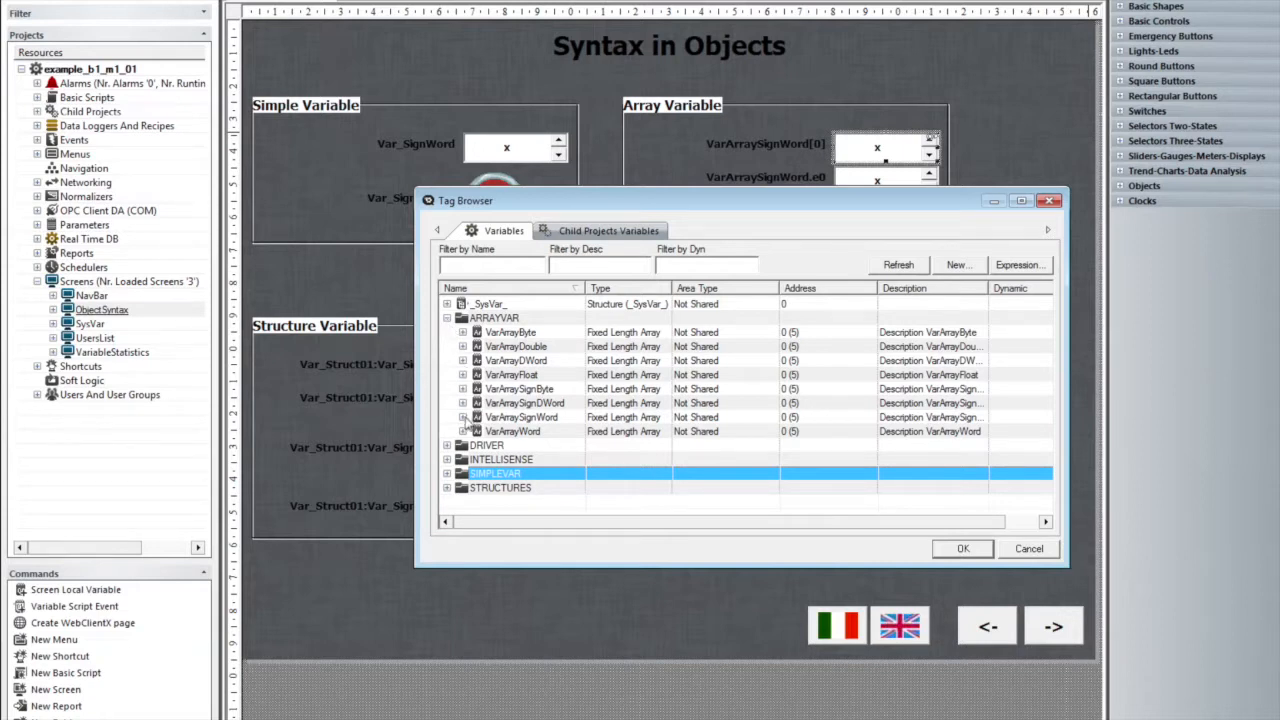
left_click(464, 418)
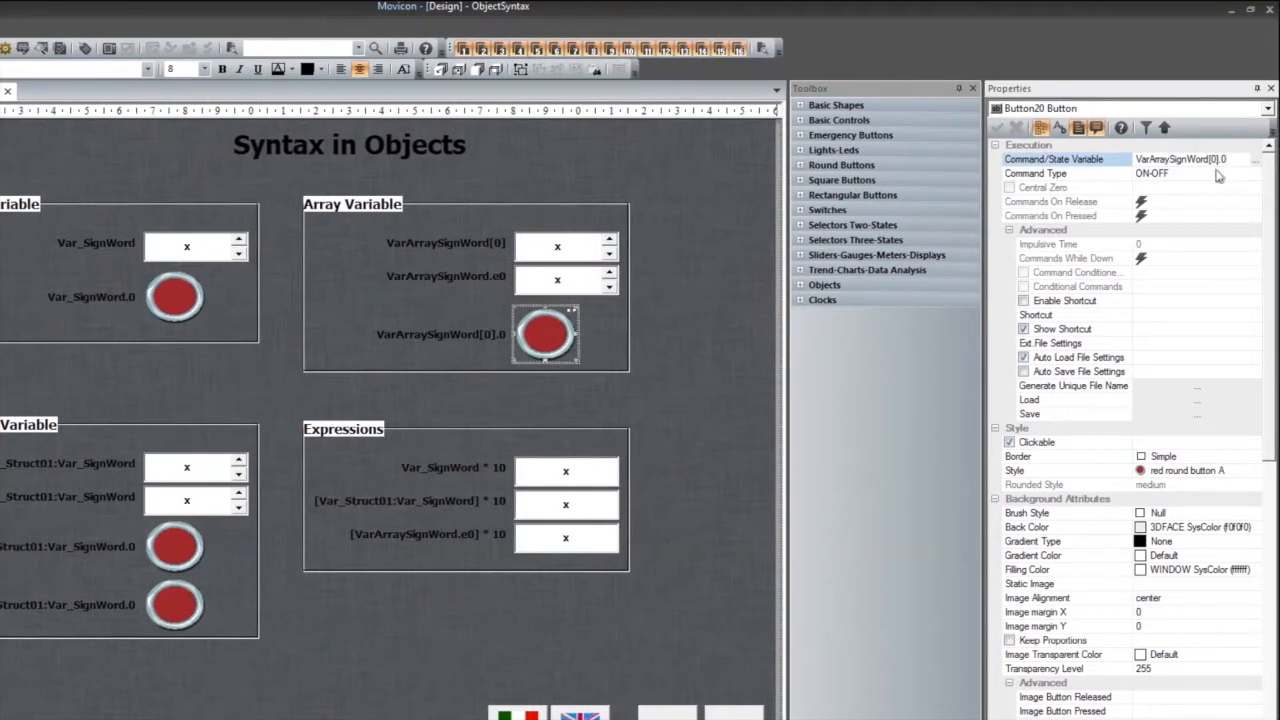
Browse for the Array button's command-state variable VarArraySignWord[0].0
left_click(1254, 160)
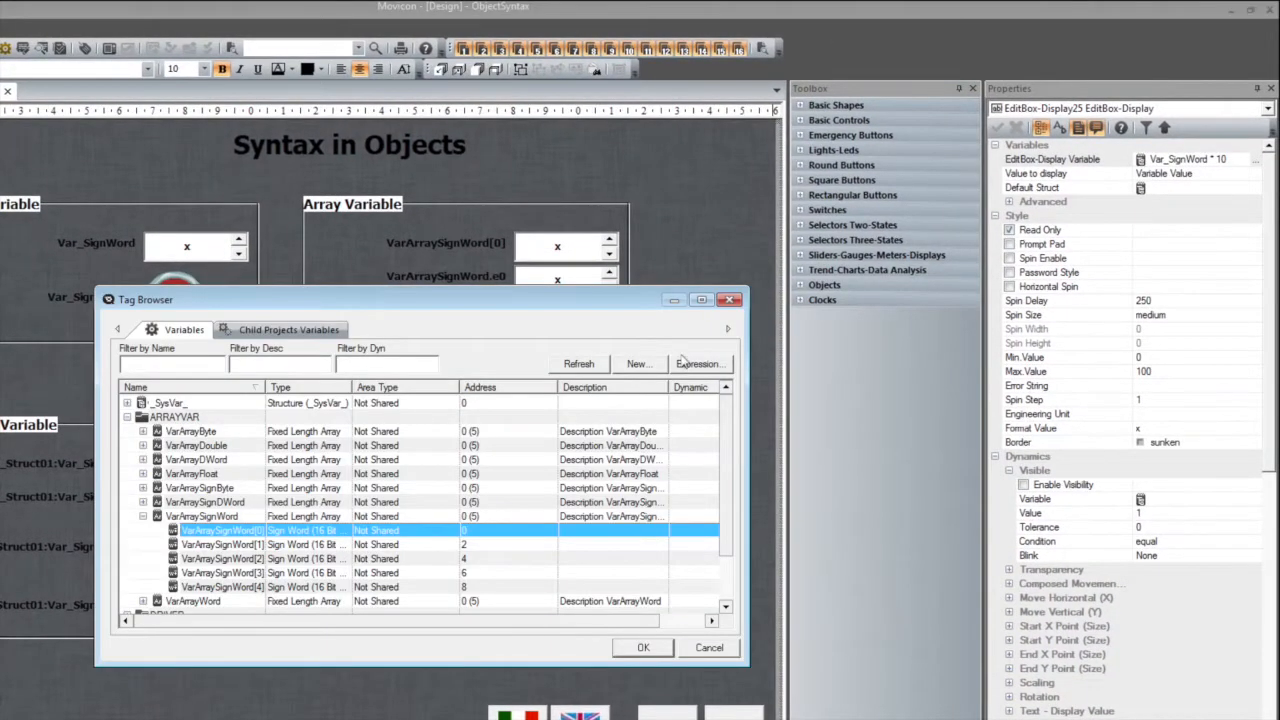
Build and confirm the expression Var_SignWord * 10 for the first Expressions box
left_click(700, 364)
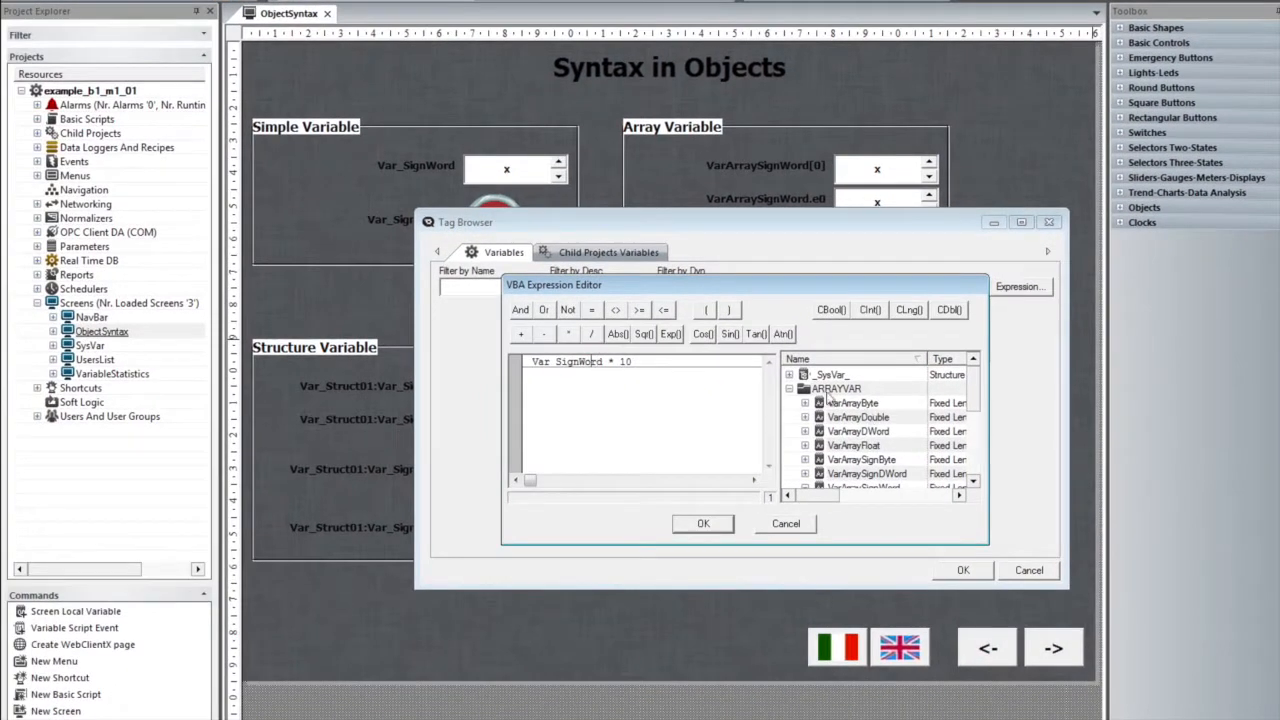
left_click(790, 388)
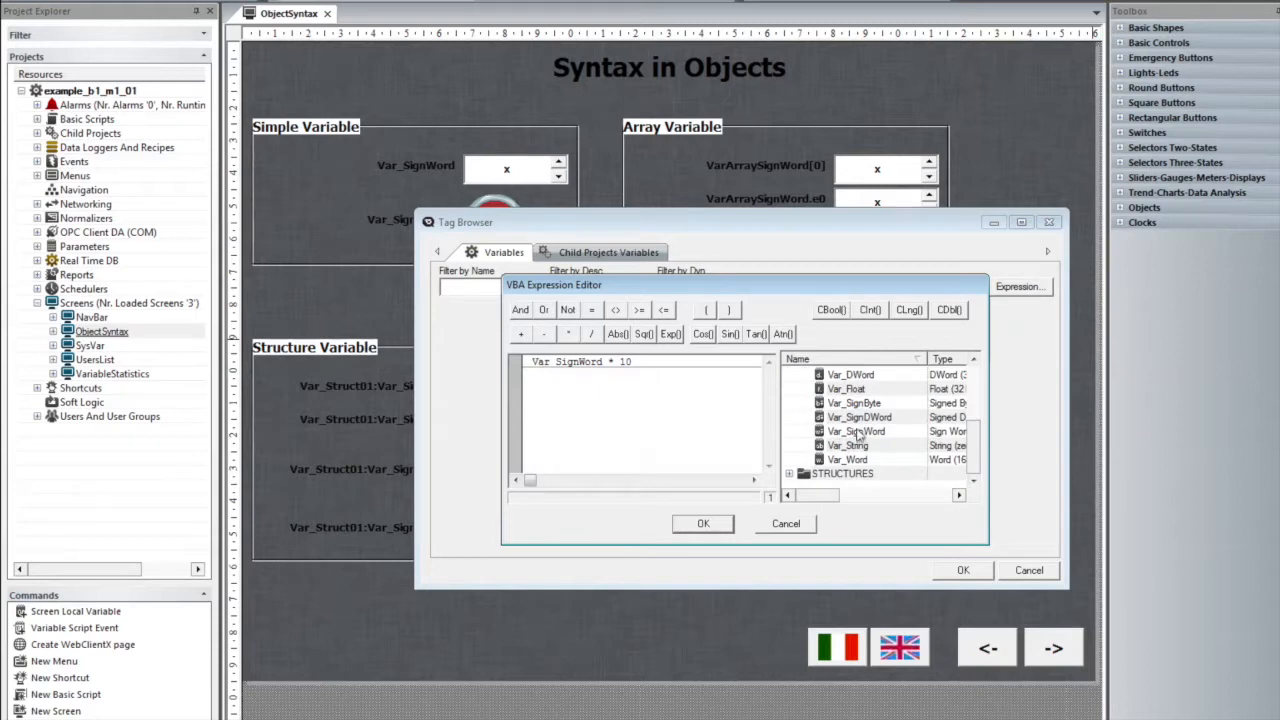
left_click(856, 432)
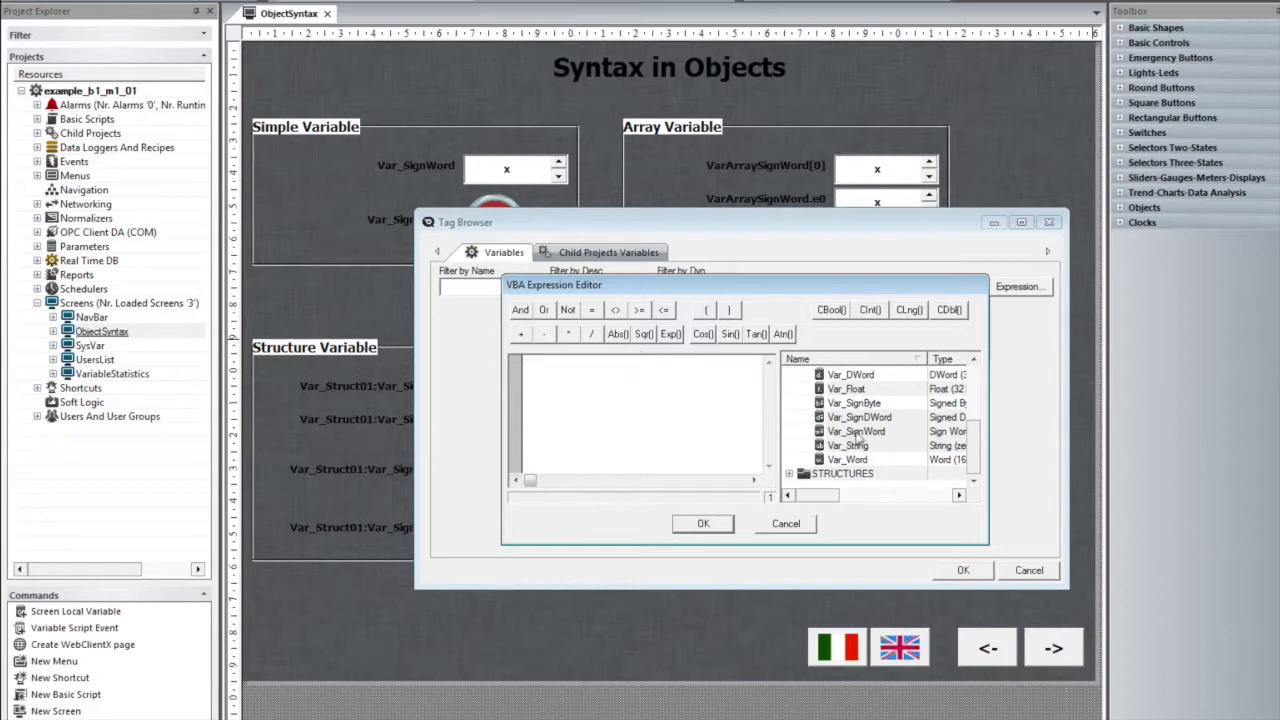
double_click(856, 432)
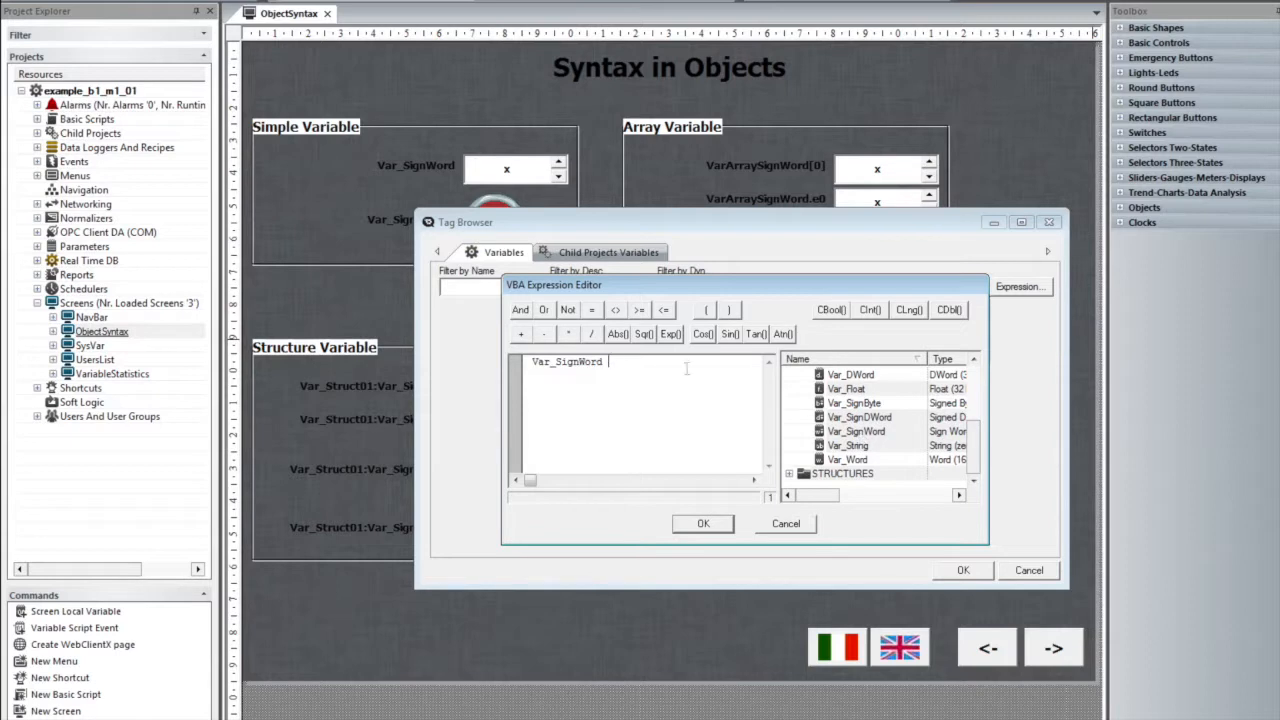
left_click(568, 332)
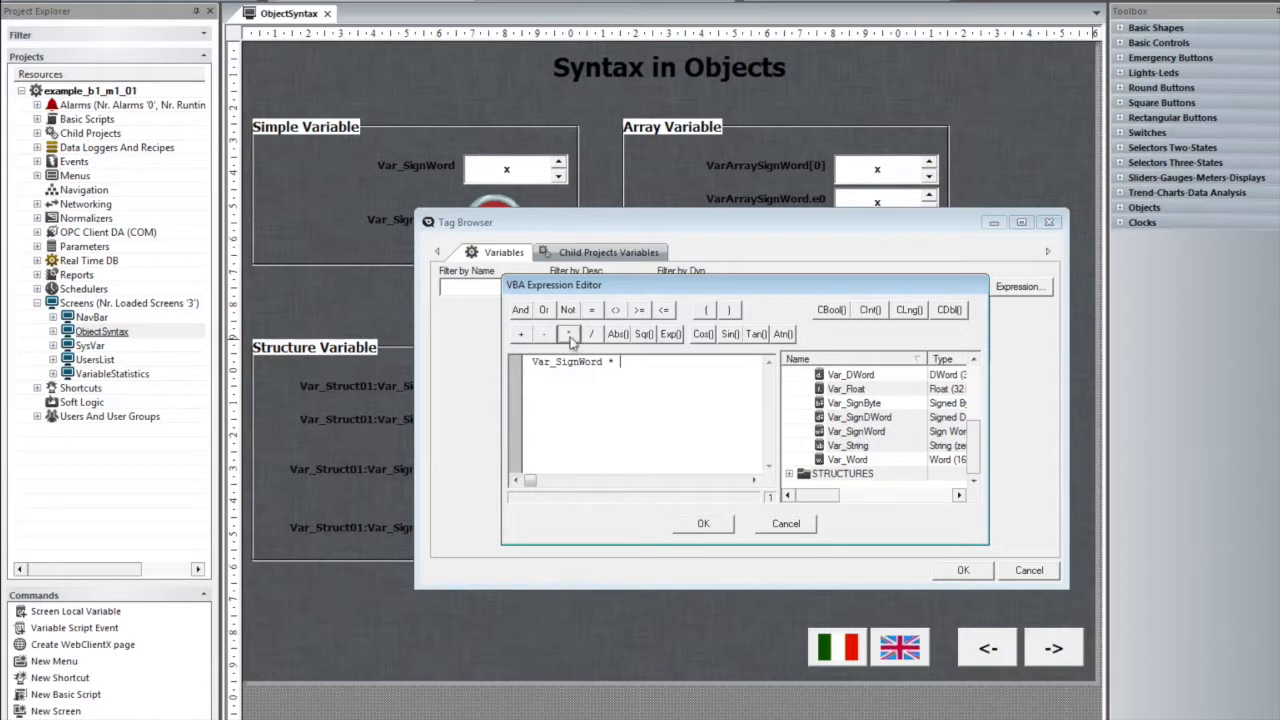
left_click(704, 524)
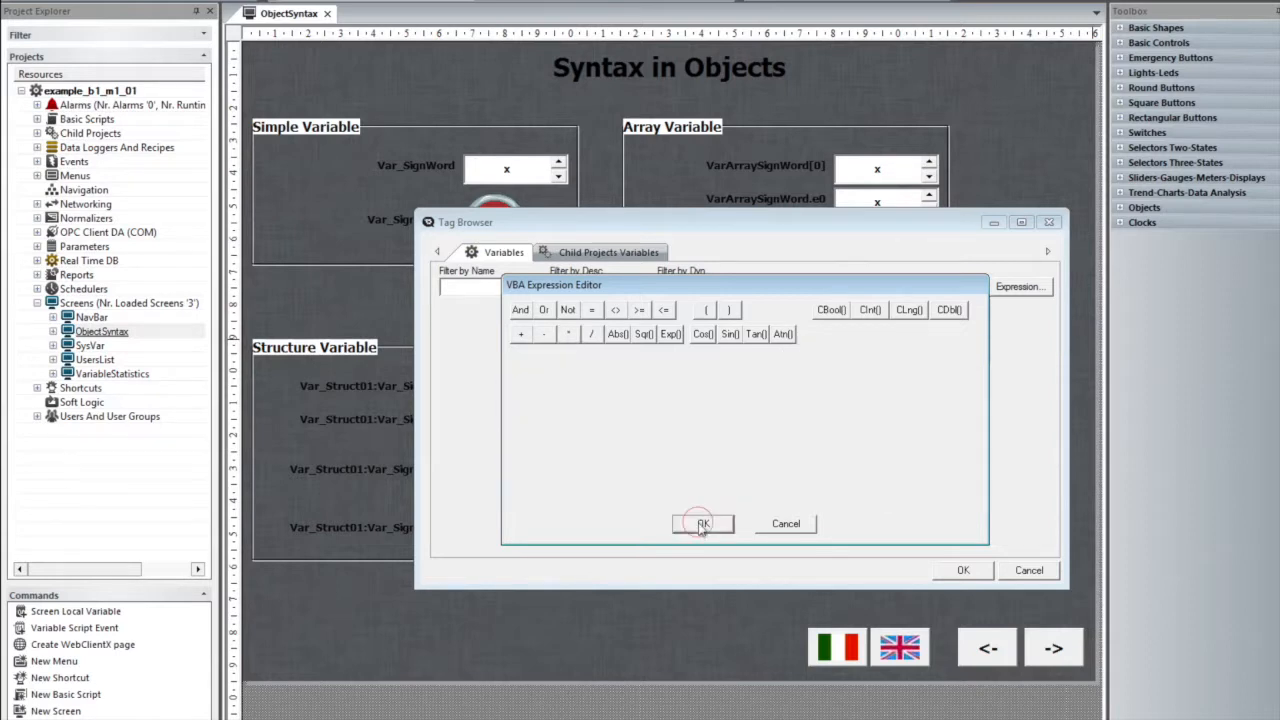
left_click(704, 524)
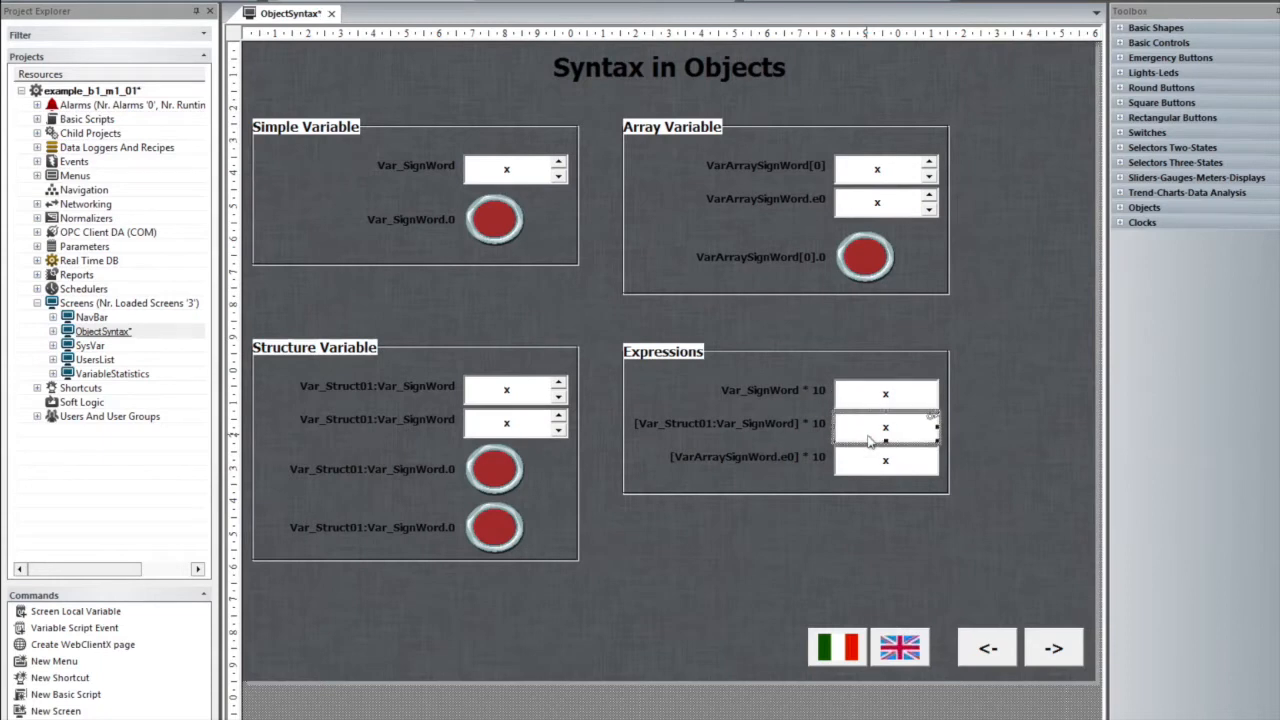
mouse_move(852, 442)
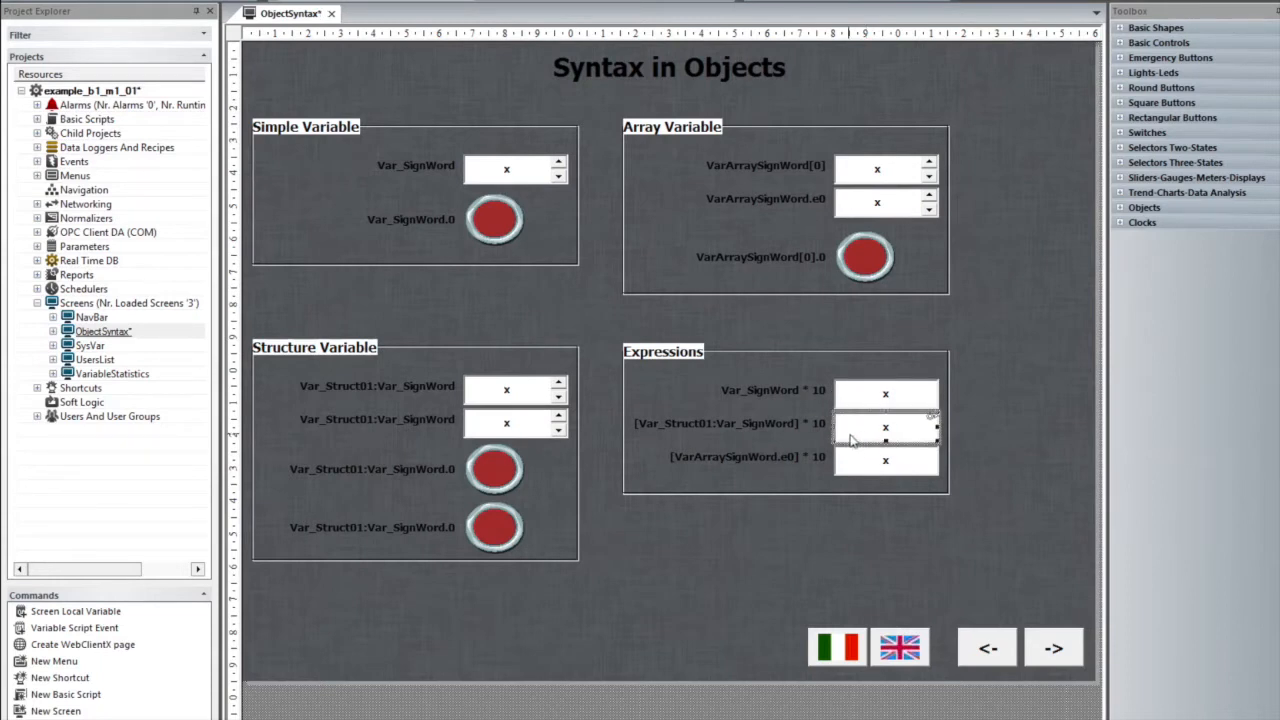
mouse_move(790, 436)
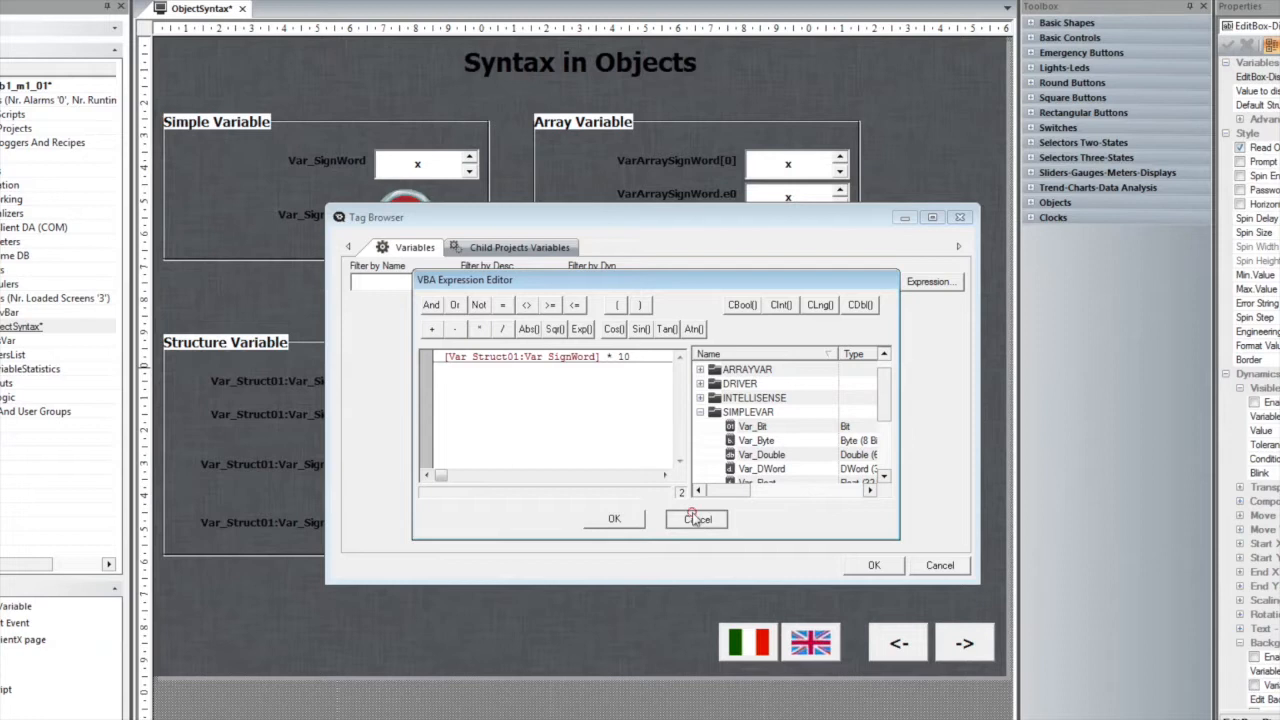
Cancel the structure expression edit and list Var_Struct01's members under STRUCTURES
left_click(696, 520)
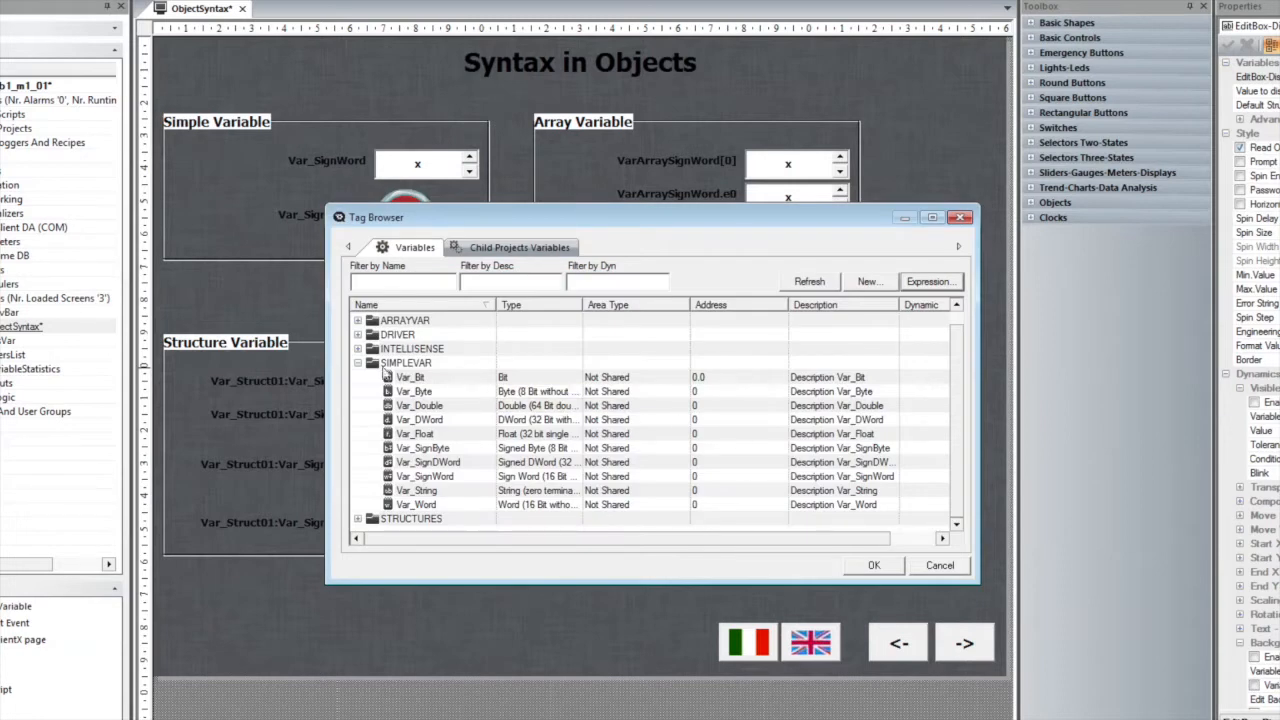
left_click(358, 364)
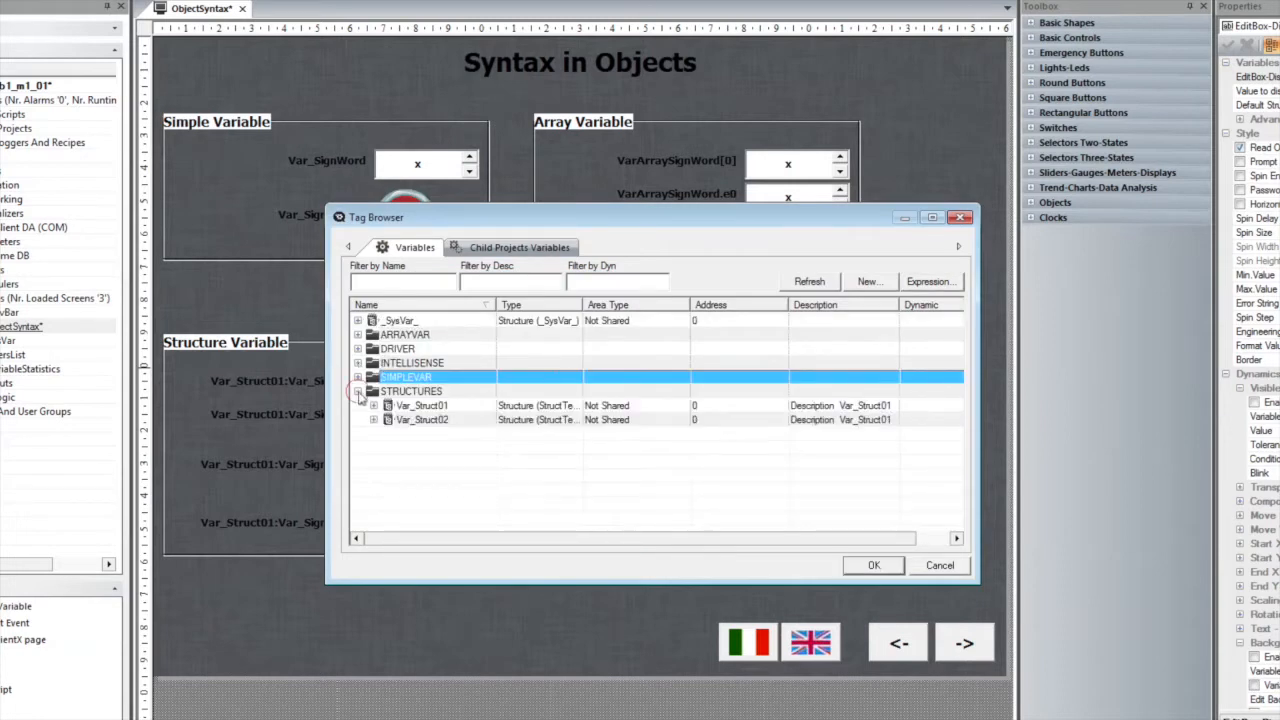
left_click(388, 404)
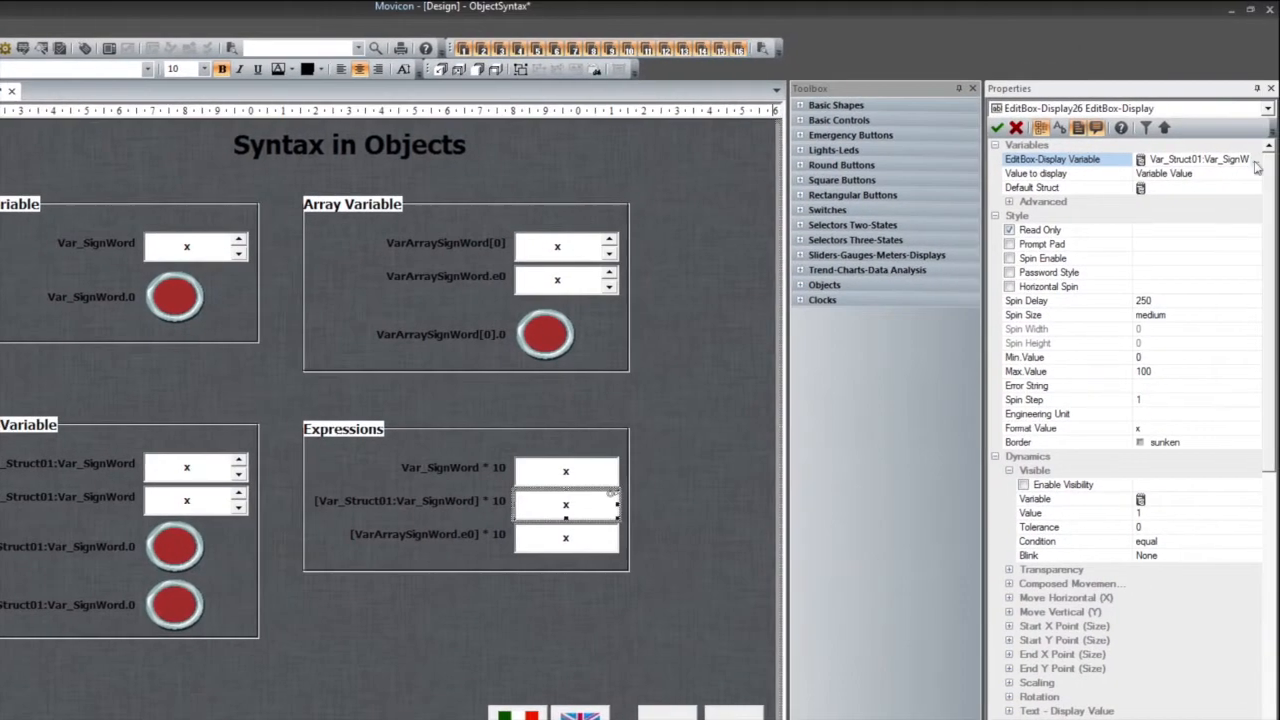
Reopen the expression editor for the display variable built on Var_Struct01:Var_SignWord
left_click(1140, 160)
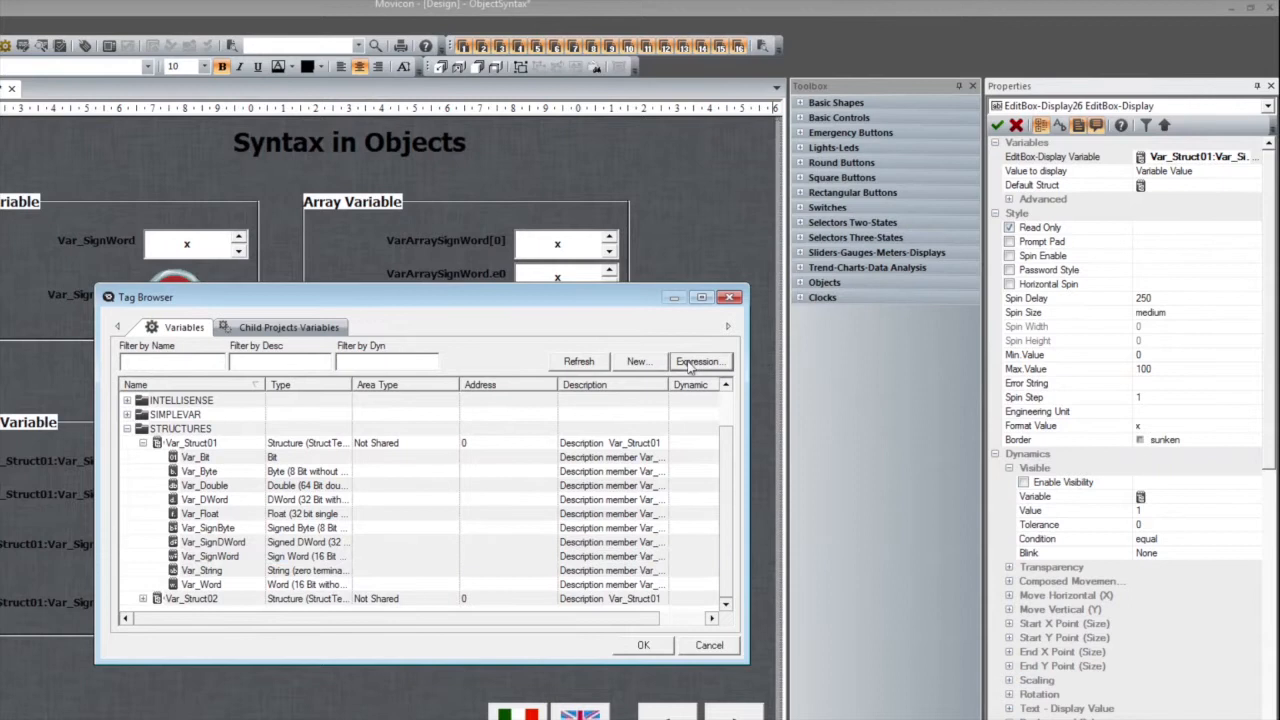
left_click(700, 360)
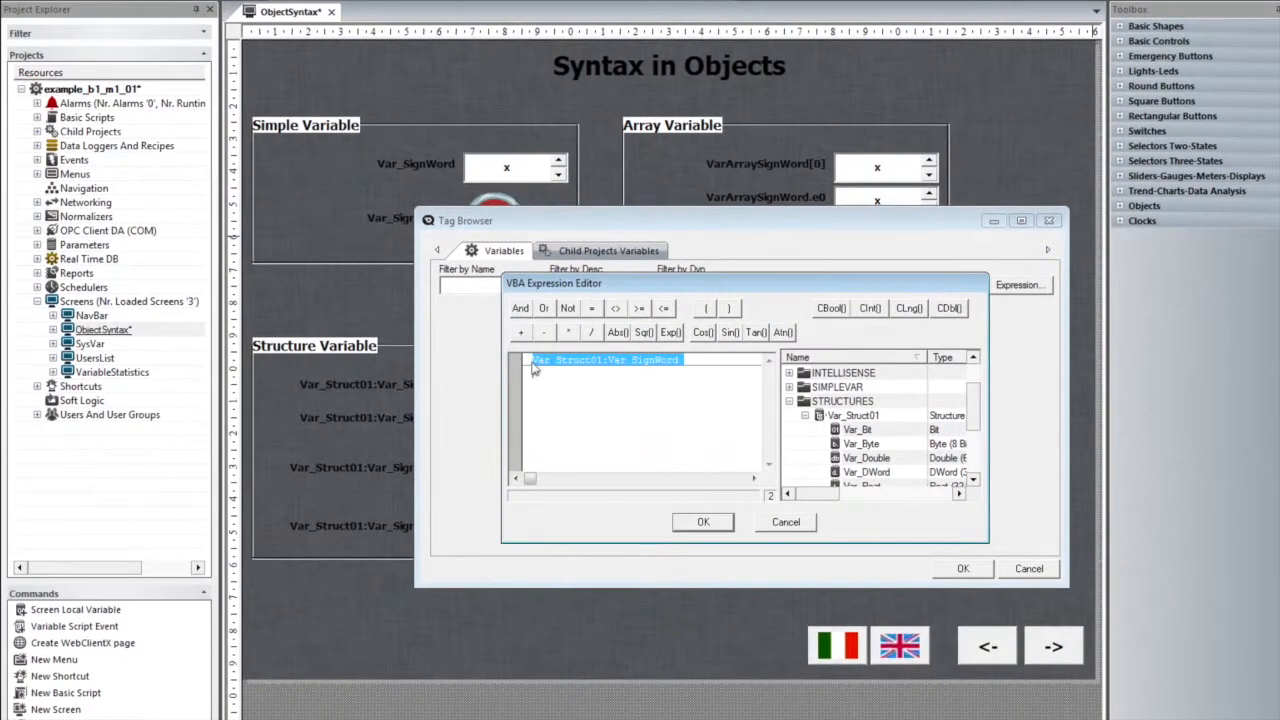
left_click(684, 396)
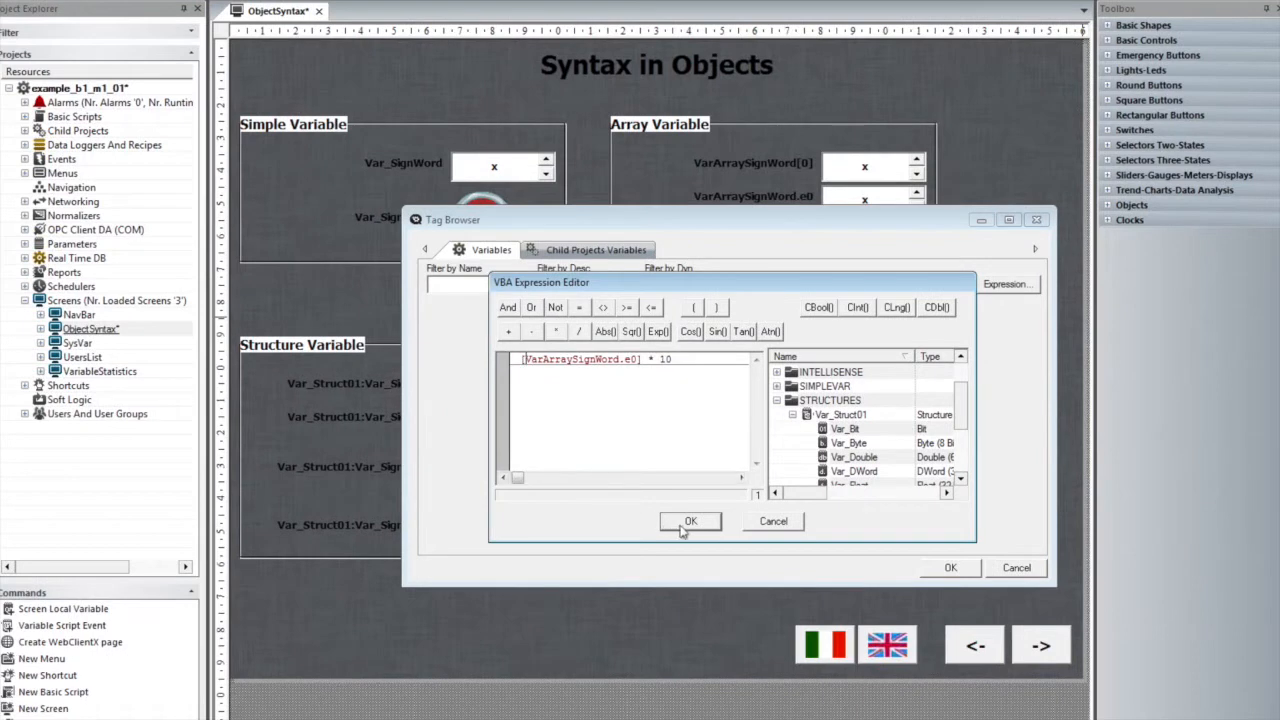
Confirm [VarArraySignWord.e0] * 10 as the third Expressions box's formula
left_click(690, 520)
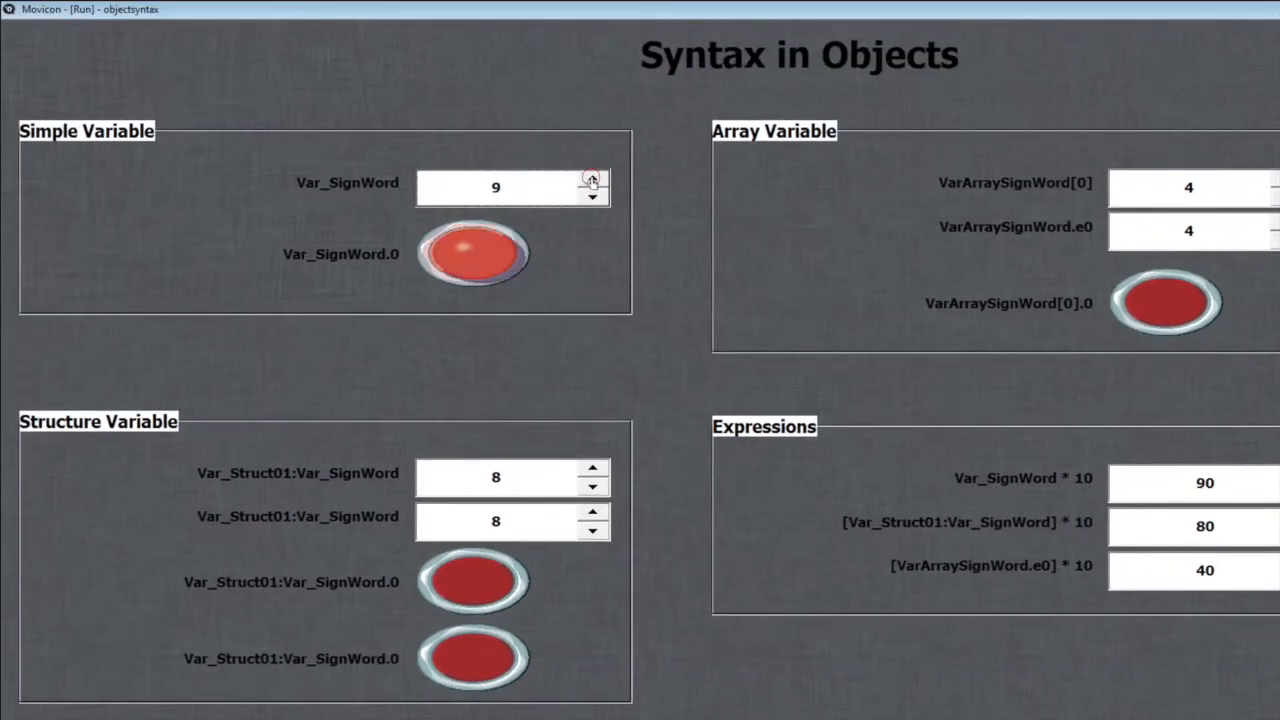
In runtime raise Var_SignWord and Var_Struct01:Var_SignWord so expressions read 210 and 160
left_click(592, 180)
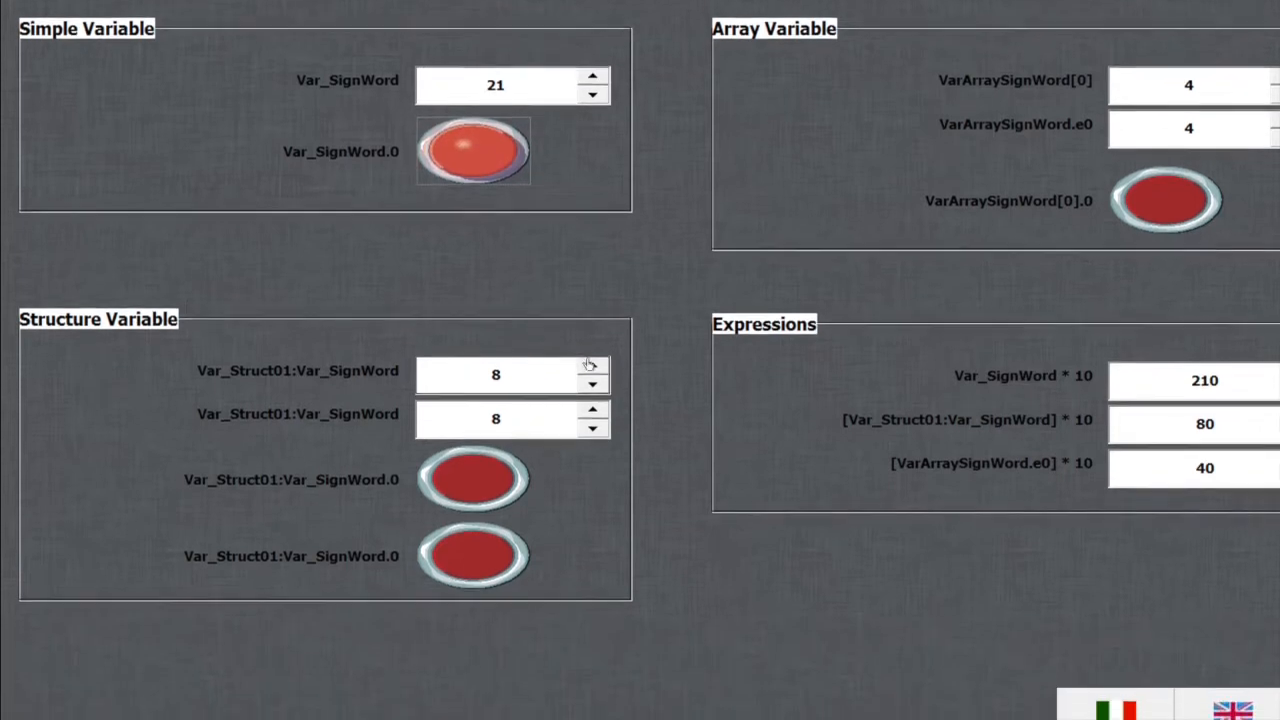
left_click(592, 366)
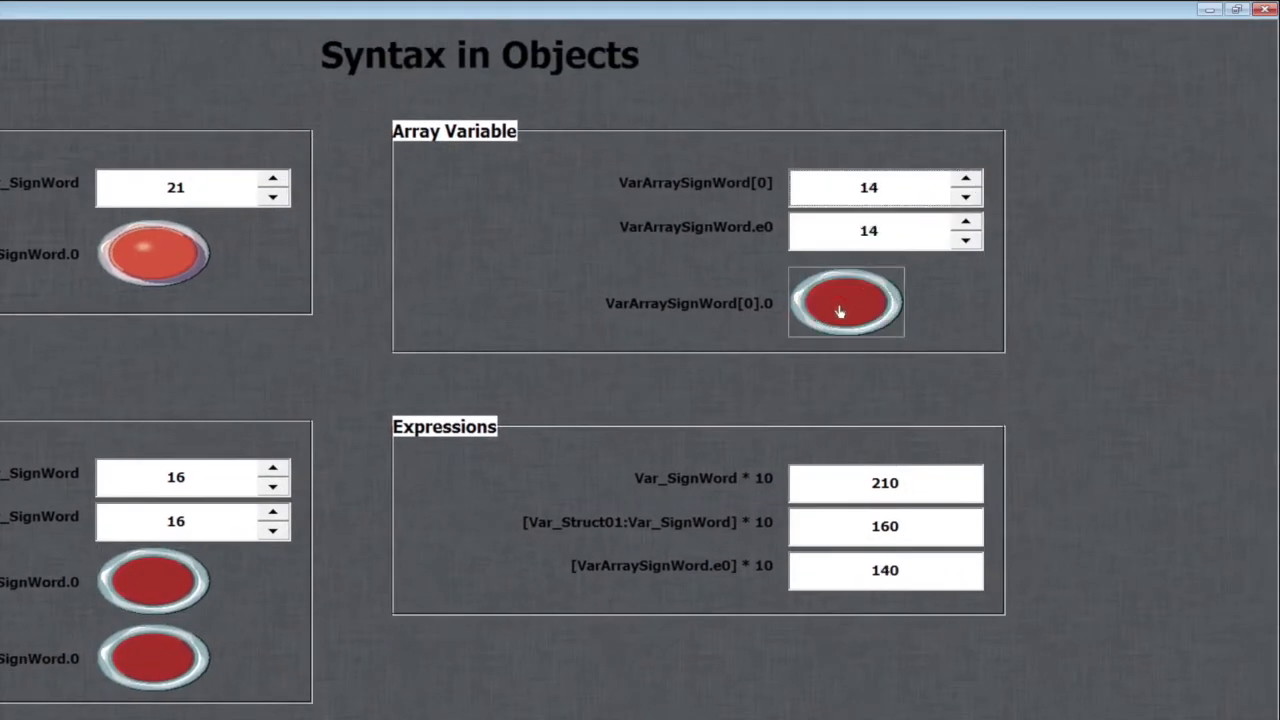
scroll("down", 3)
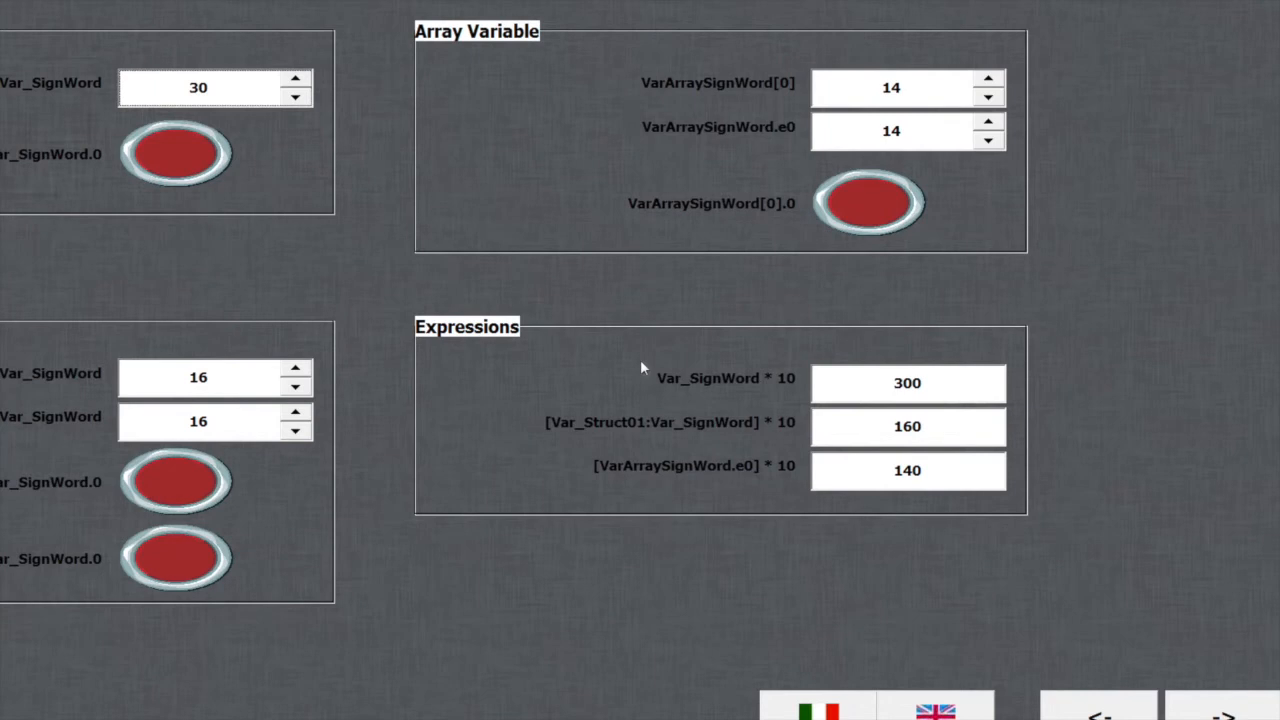
mouse_move(638, 362)
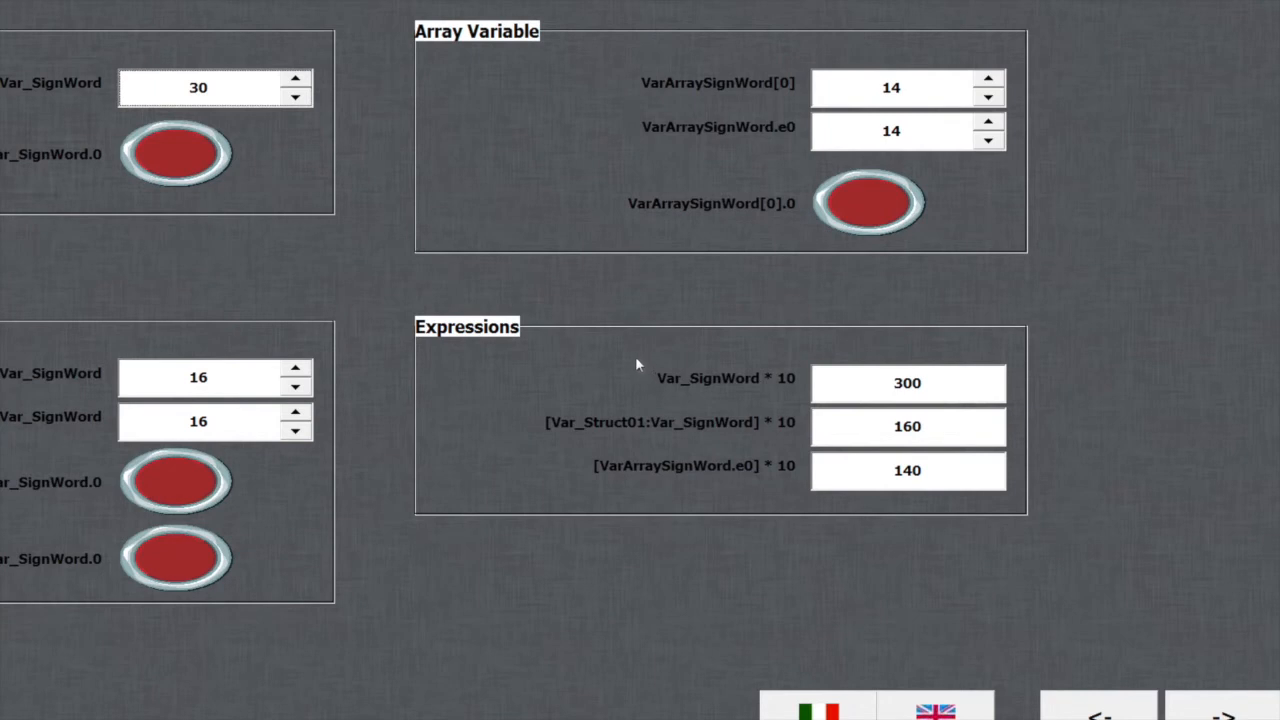
mouse_move(584, 296)
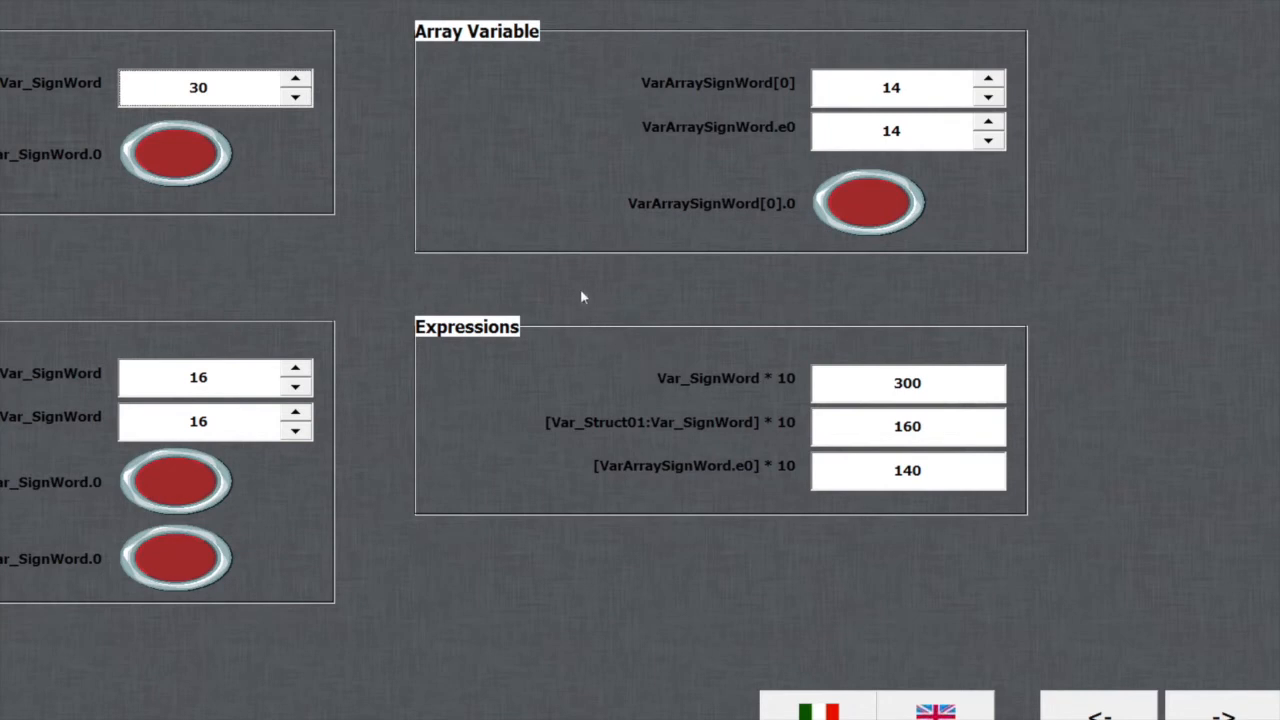